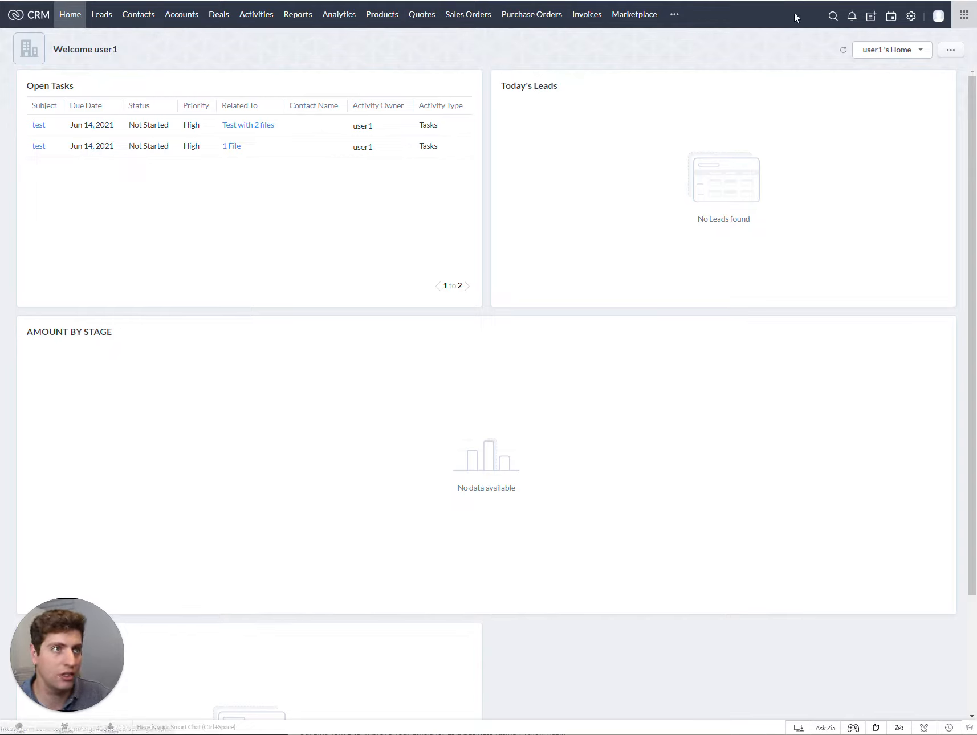
{"action": "mouse_move", "coordinate": [555, 105]}
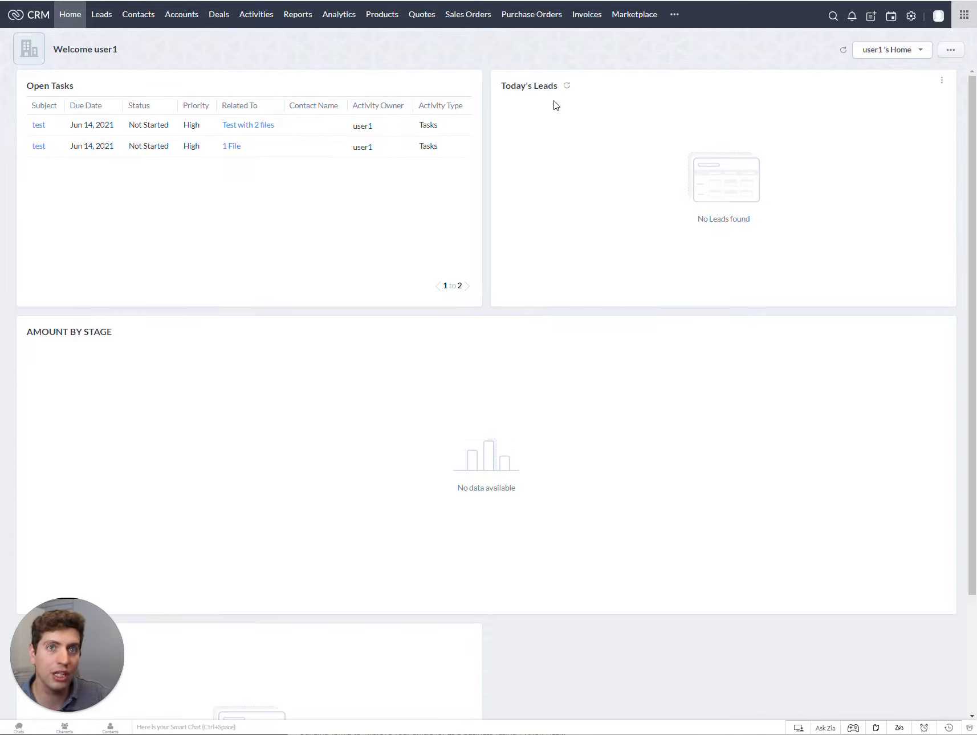
{"action": "mouse_move", "coordinate": [911, 16]}
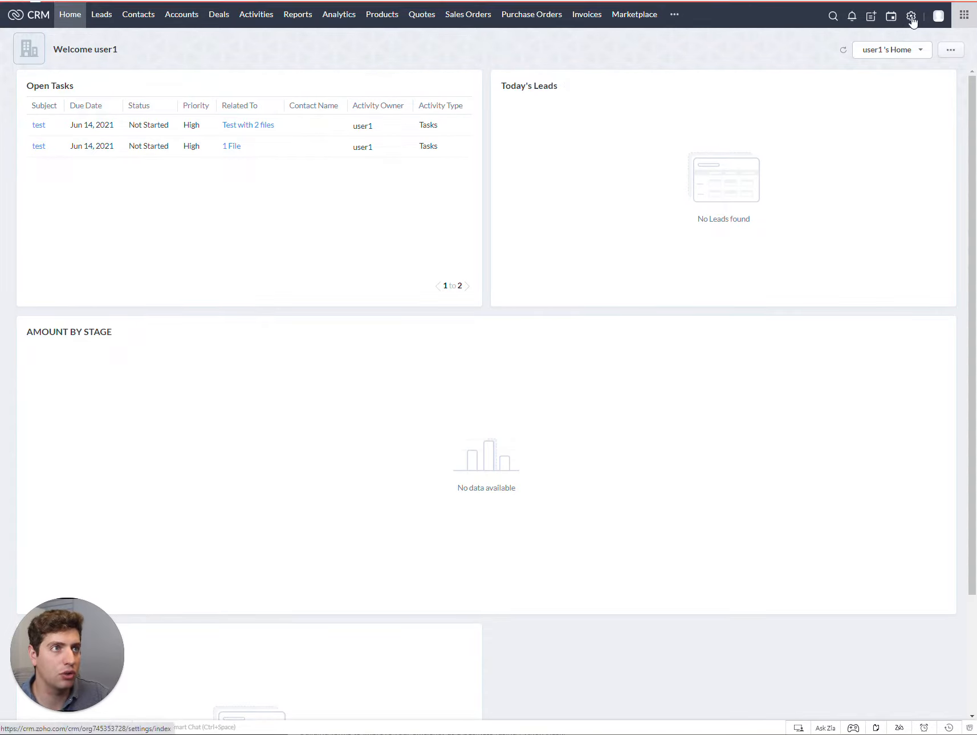
- Go from the home dashboard to the Setup page of settings categories
{"action": "left_click", "coordinate": [910, 15]}
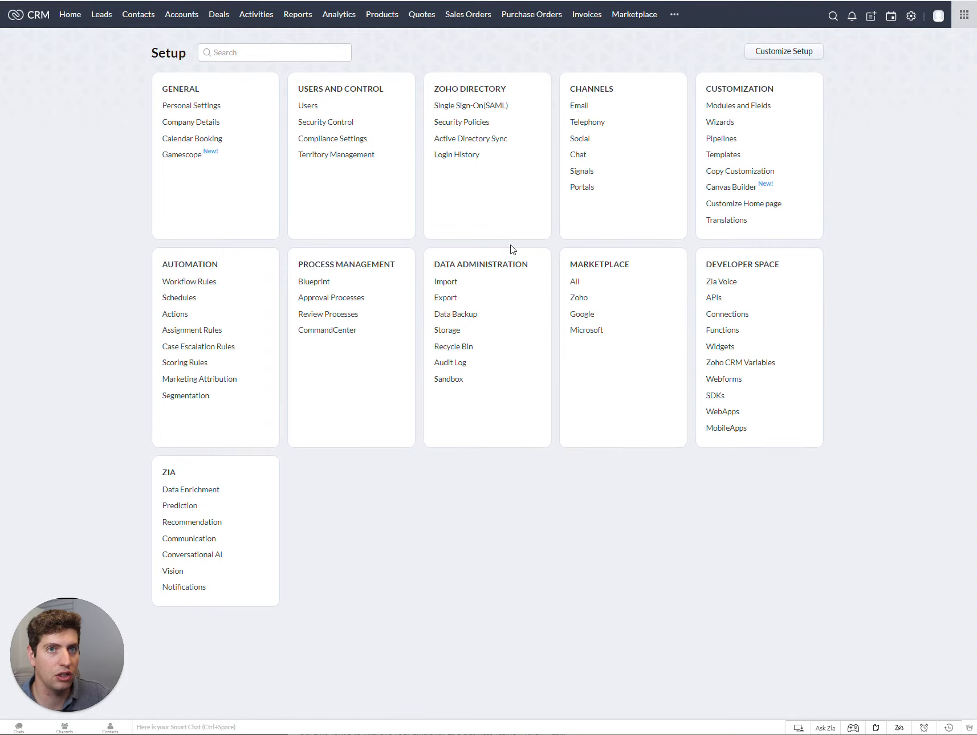
{"action": "mouse_move", "coordinate": [189, 262]}
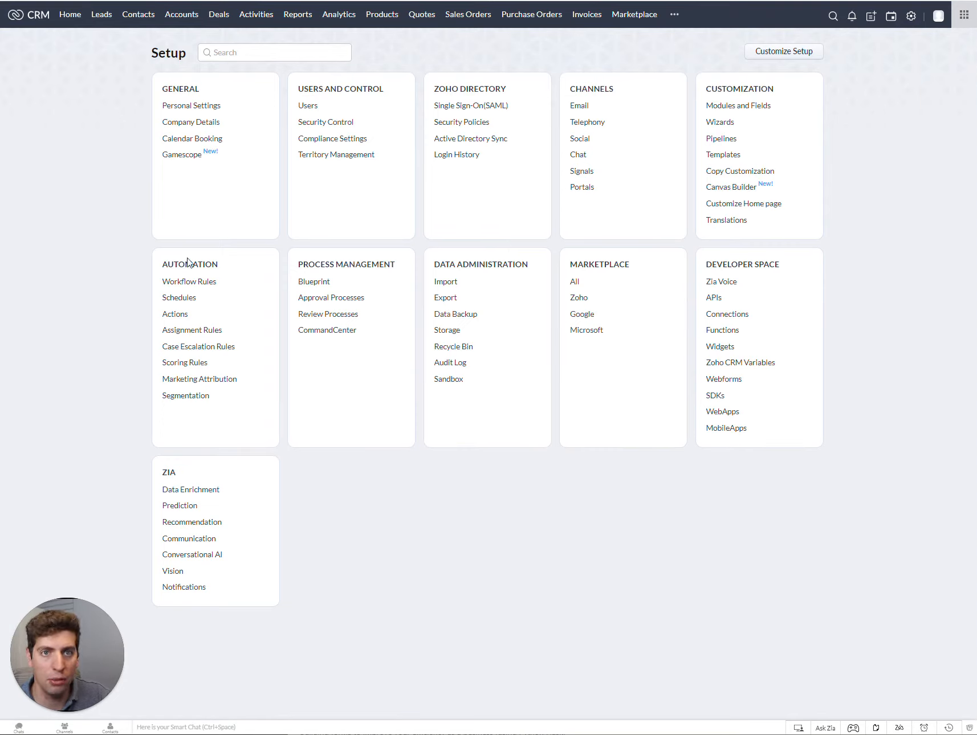
{"action": "mouse_move", "coordinate": [911, 16]}
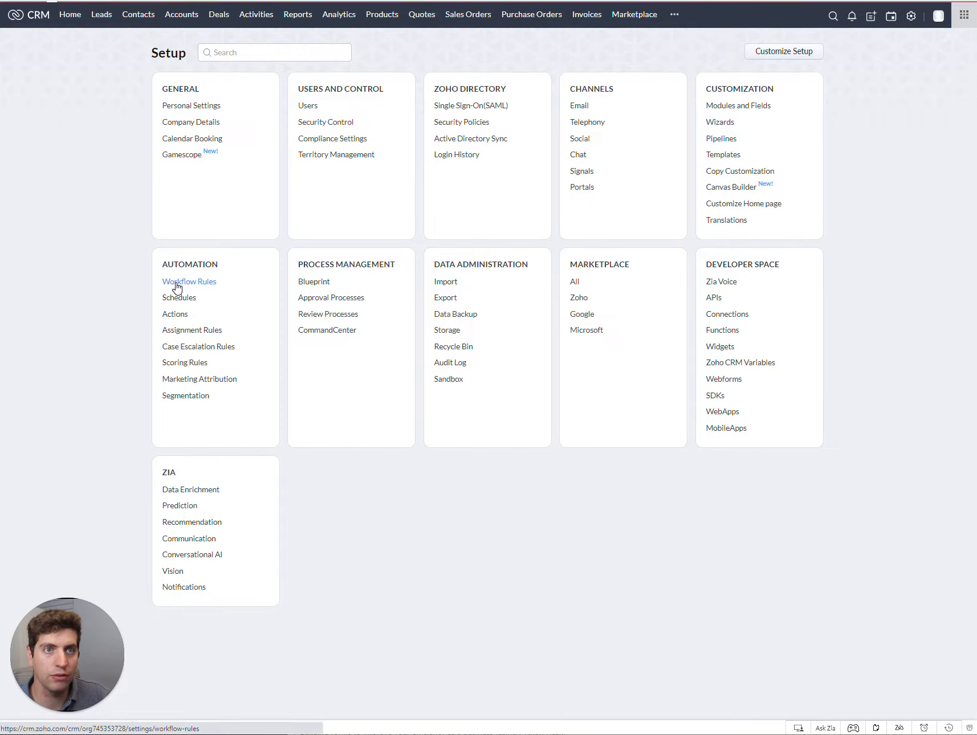
- Start a new rule from the Workflow Rules list under Automation
{"action": "left_click", "coordinate": [189, 281]}
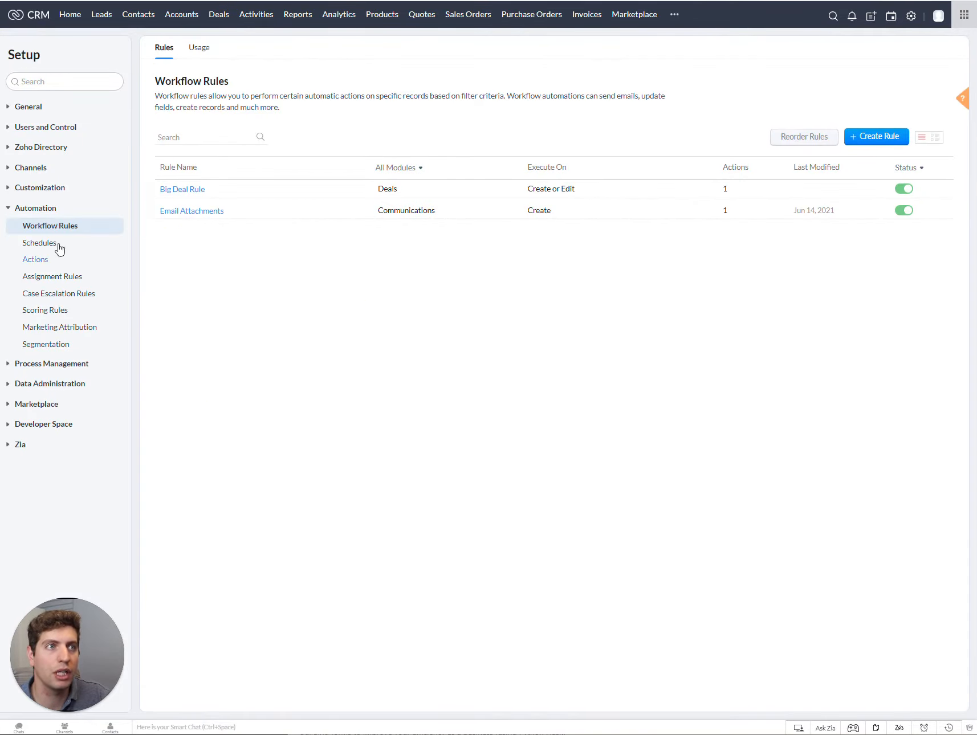
{"action": "mouse_move", "coordinate": [229, 167]}
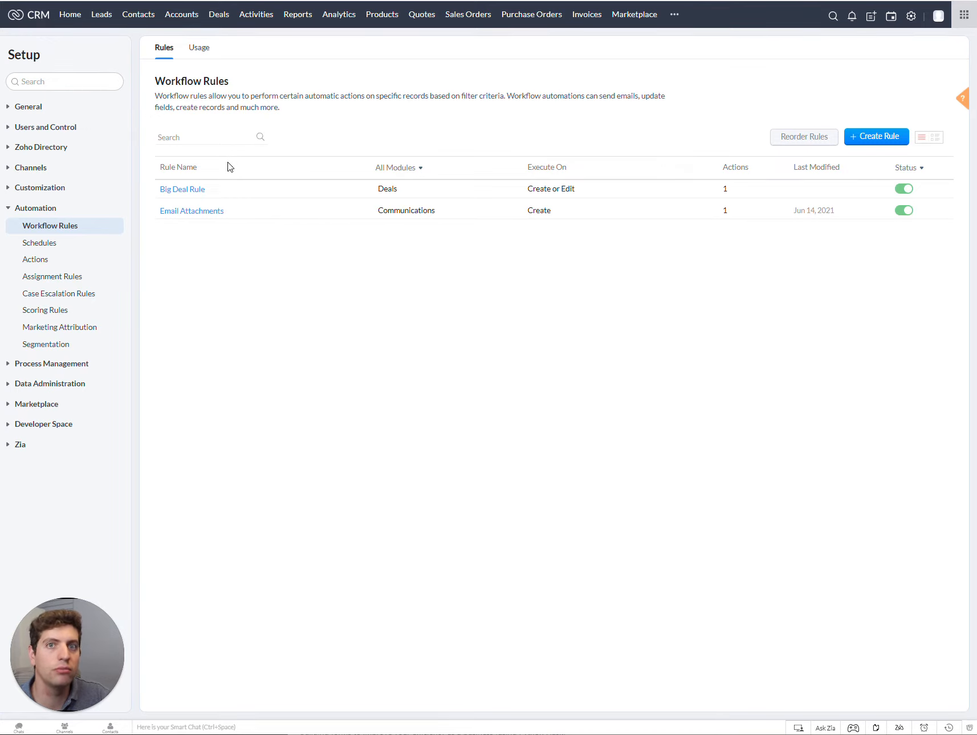
{"action": "left_click", "coordinate": [875, 136]}
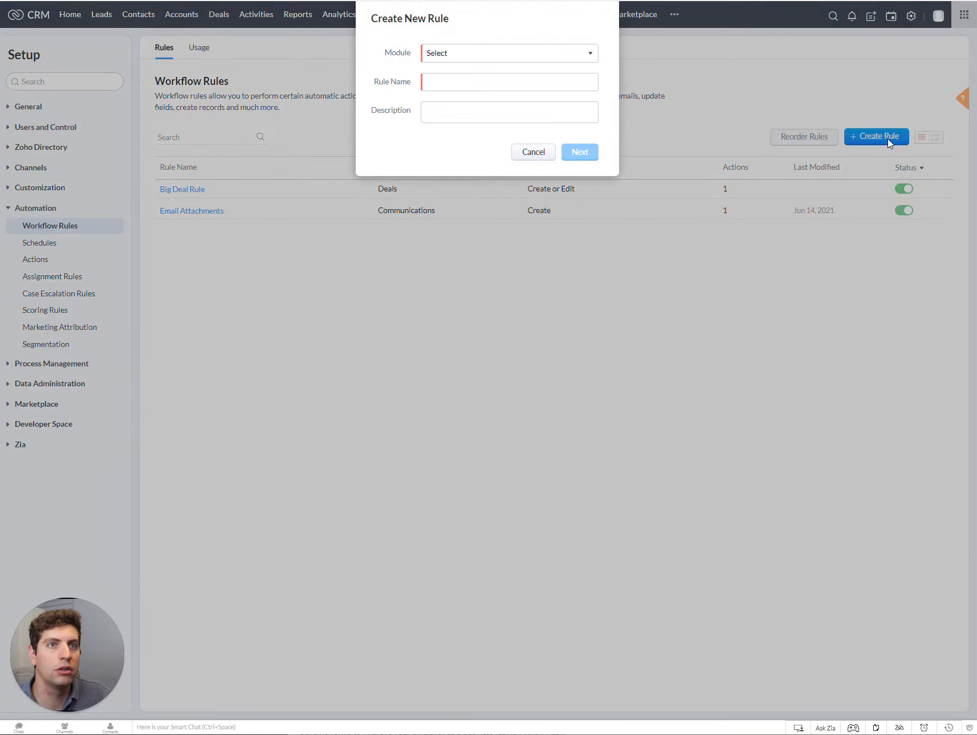
{"action": "mouse_move", "coordinate": [506, 68]}
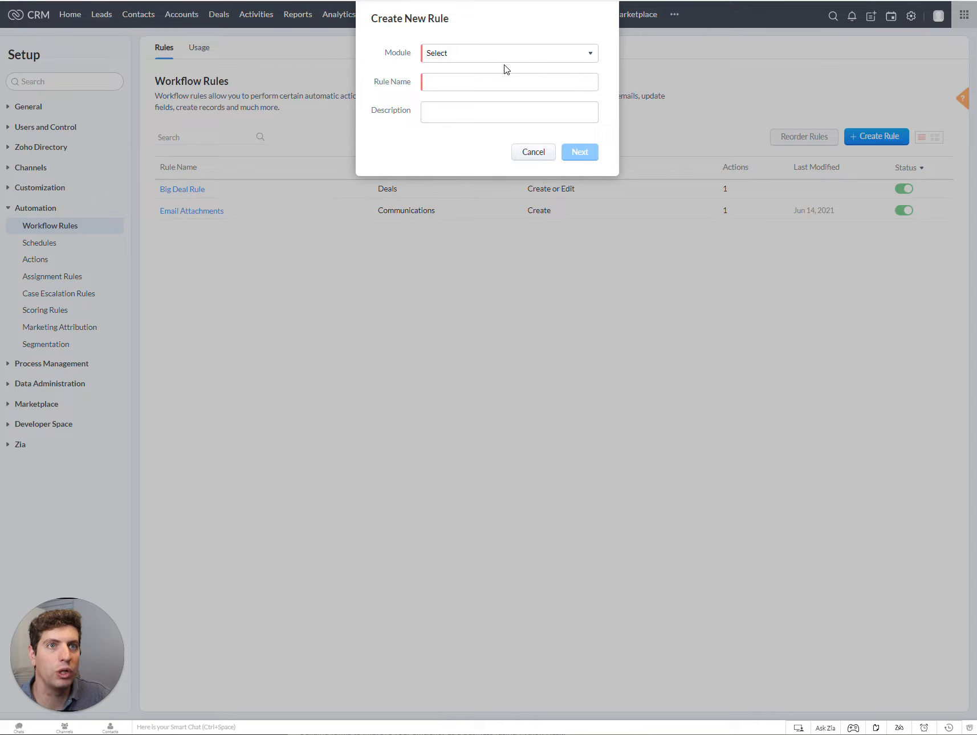
- Choose Contacts as the new rule's module
{"action": "left_click", "coordinate": [507, 53]}
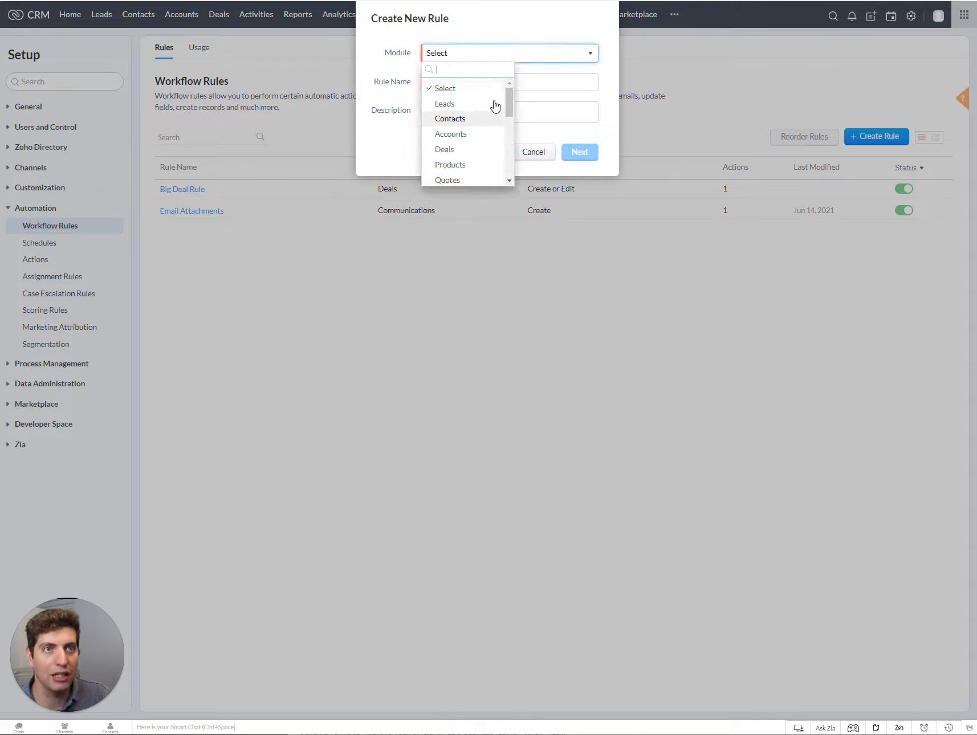
{"action": "scroll", "scroll_direction": "down", "scroll_amount": 3}
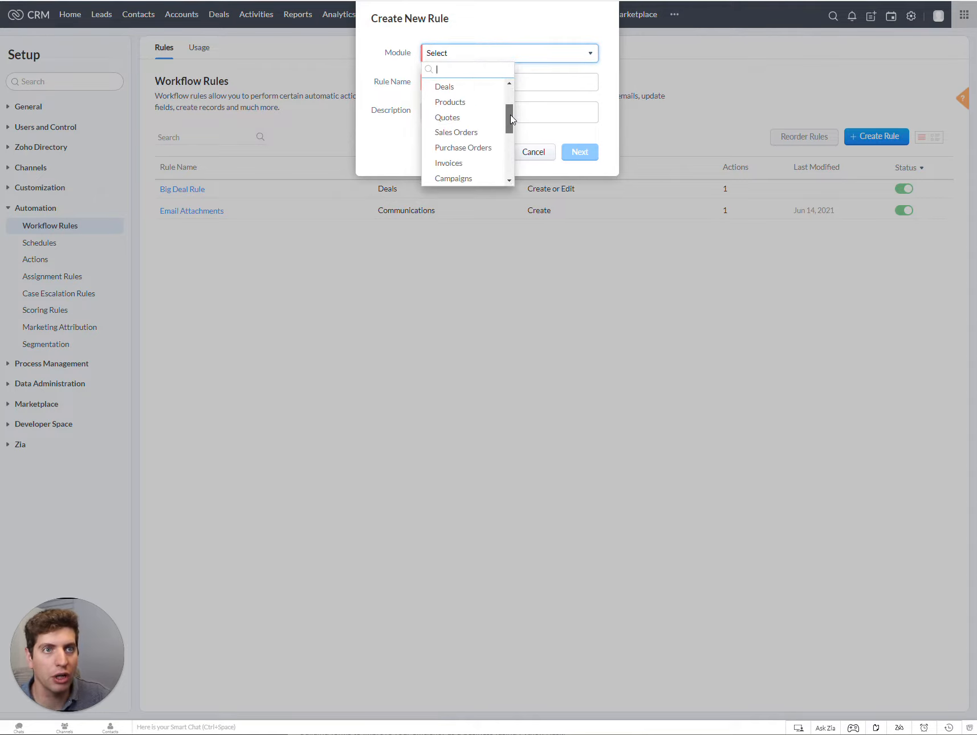
{"action": "scroll", "scroll_direction": "up", "scroll_amount": 3}
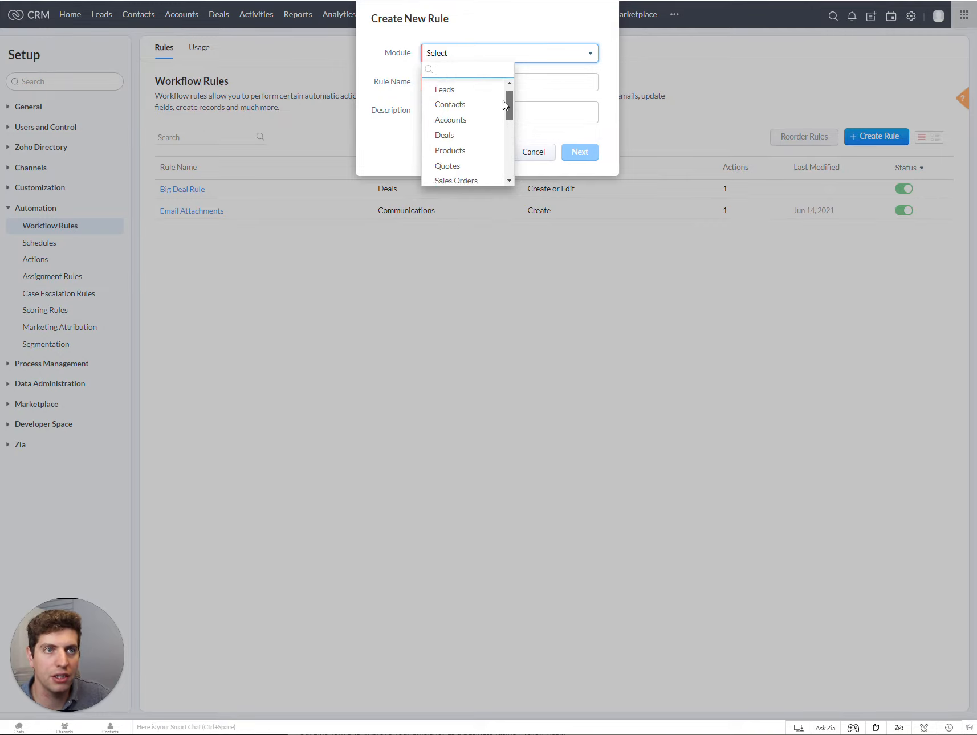
{"action": "scroll", "scroll_direction": "down", "scroll_amount": 3}
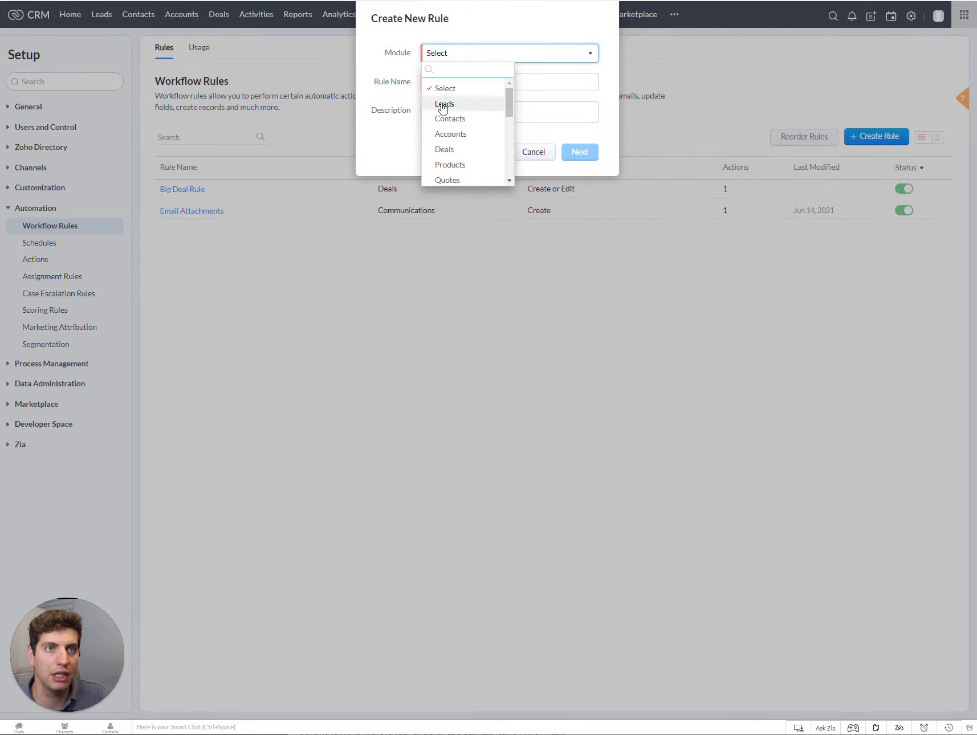
{"action": "mouse_move", "coordinate": [450, 135]}
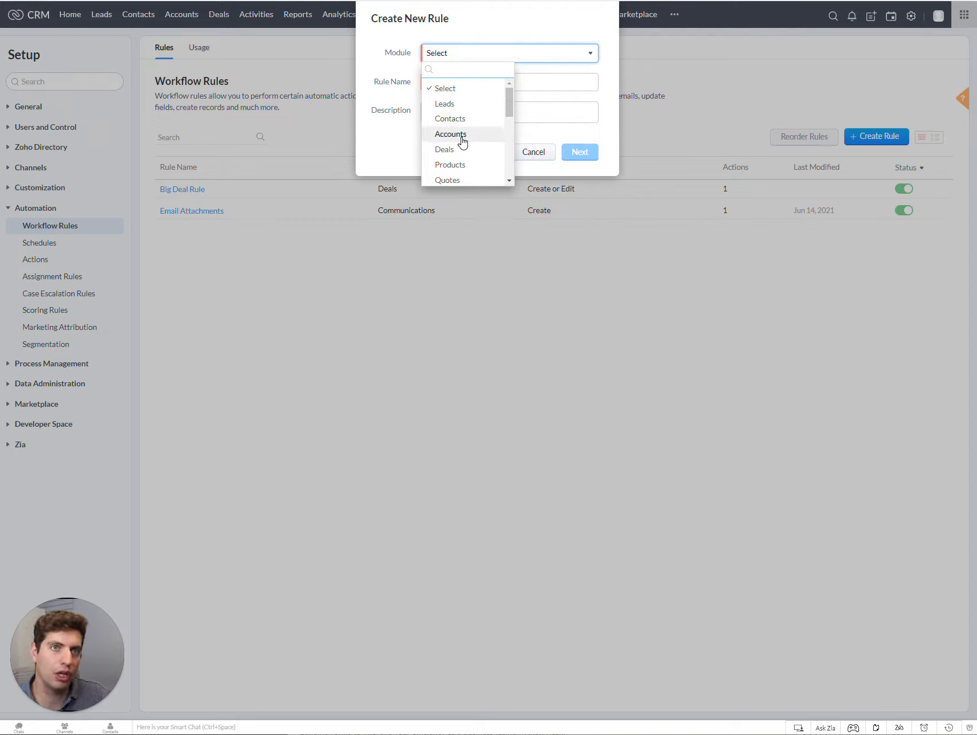
{"action": "left_click", "coordinate": [468, 68]}
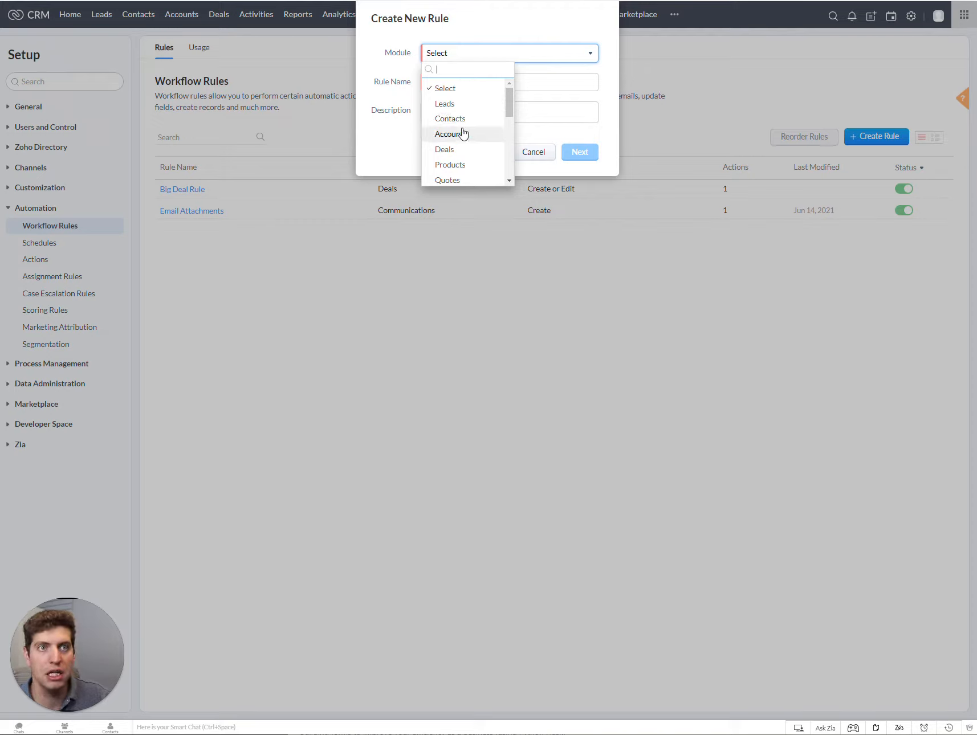
{"action": "left_click", "coordinate": [451, 118]}
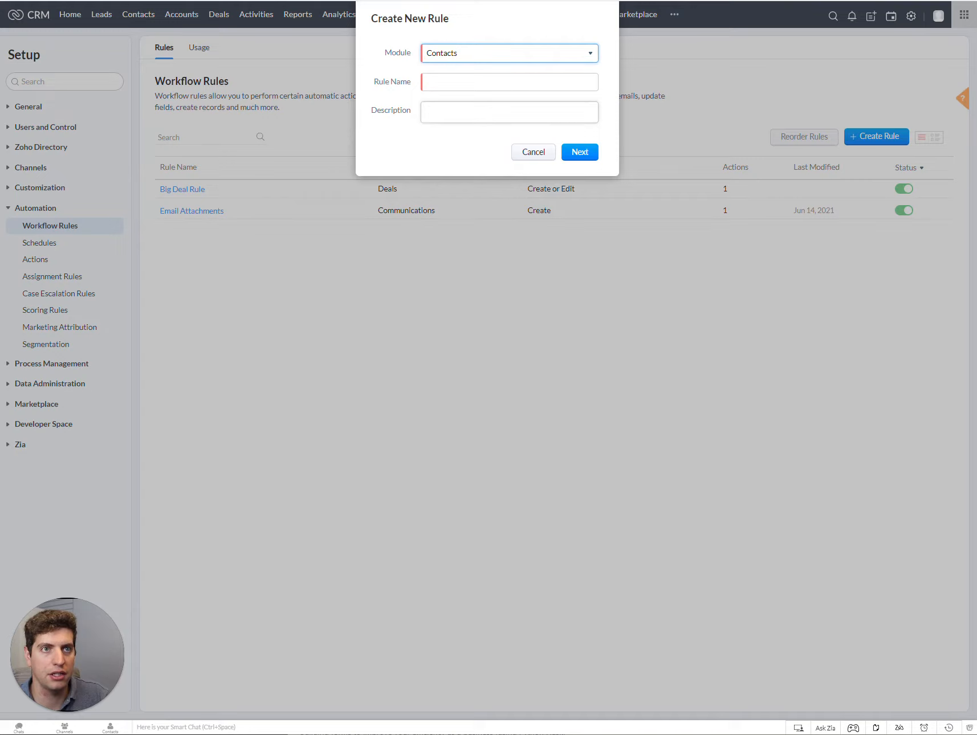
- Name the rule 'Welcome Email' and proceed to the trigger timing
{"action": "left_click", "coordinate": [509, 82]}
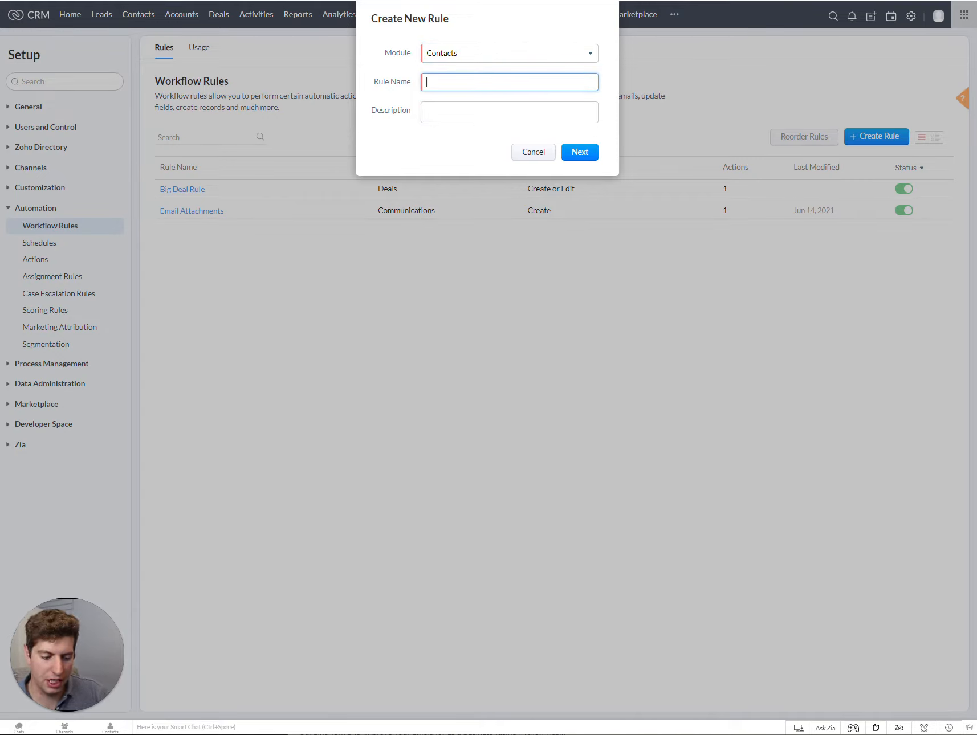
{"action": "type", "text": "Welcome Email"}
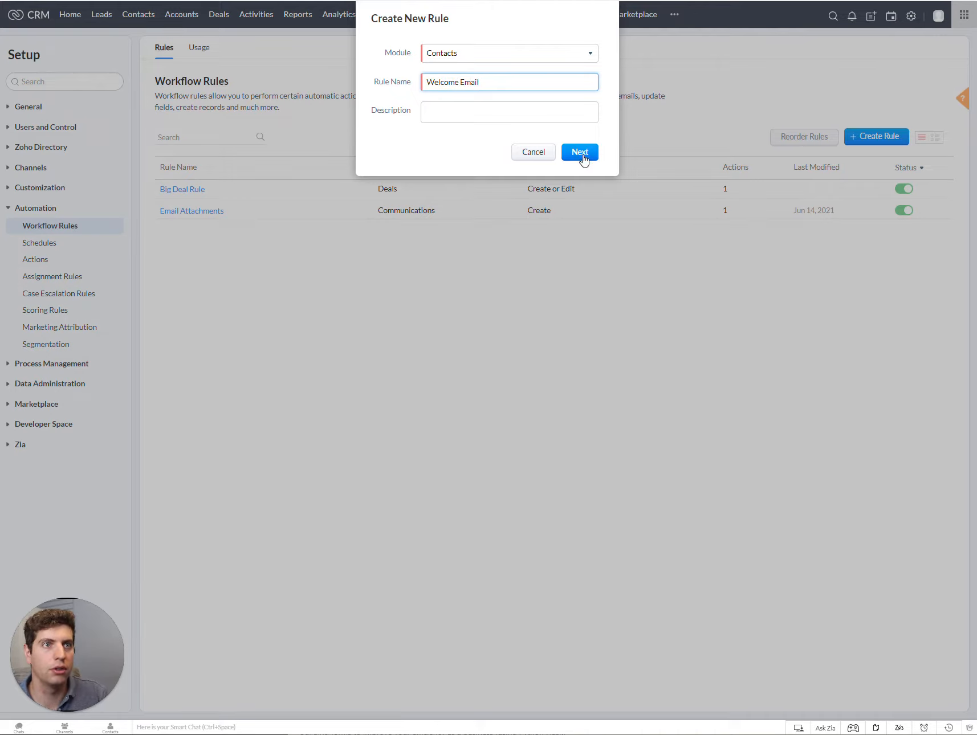
{"action": "left_click", "coordinate": [580, 152]}
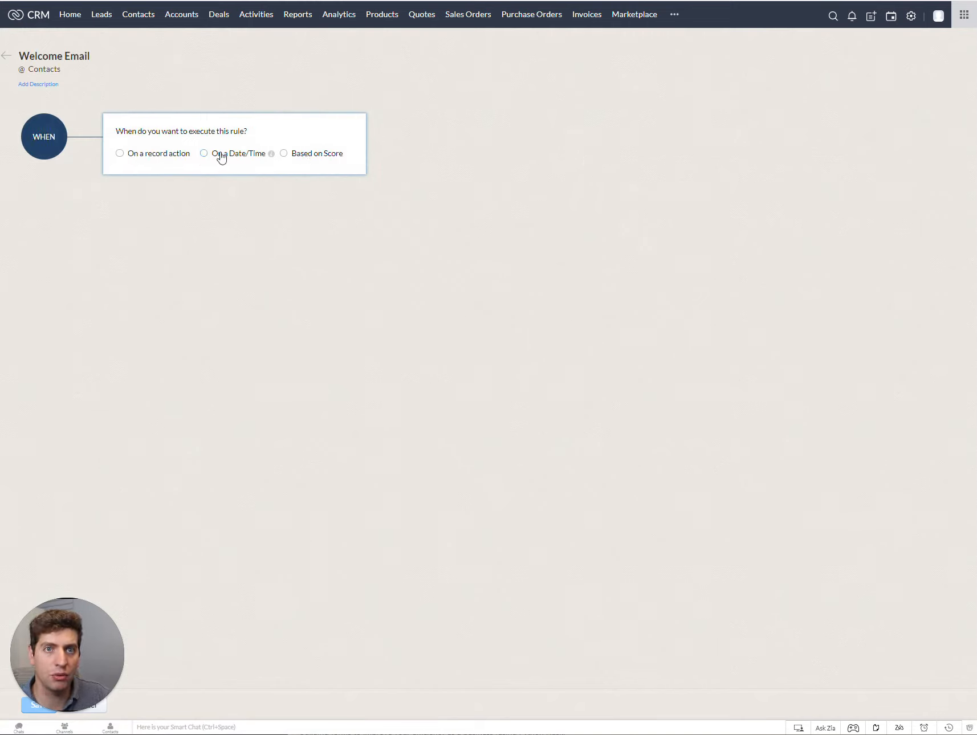
{"action": "mouse_move", "coordinate": [299, 158]}
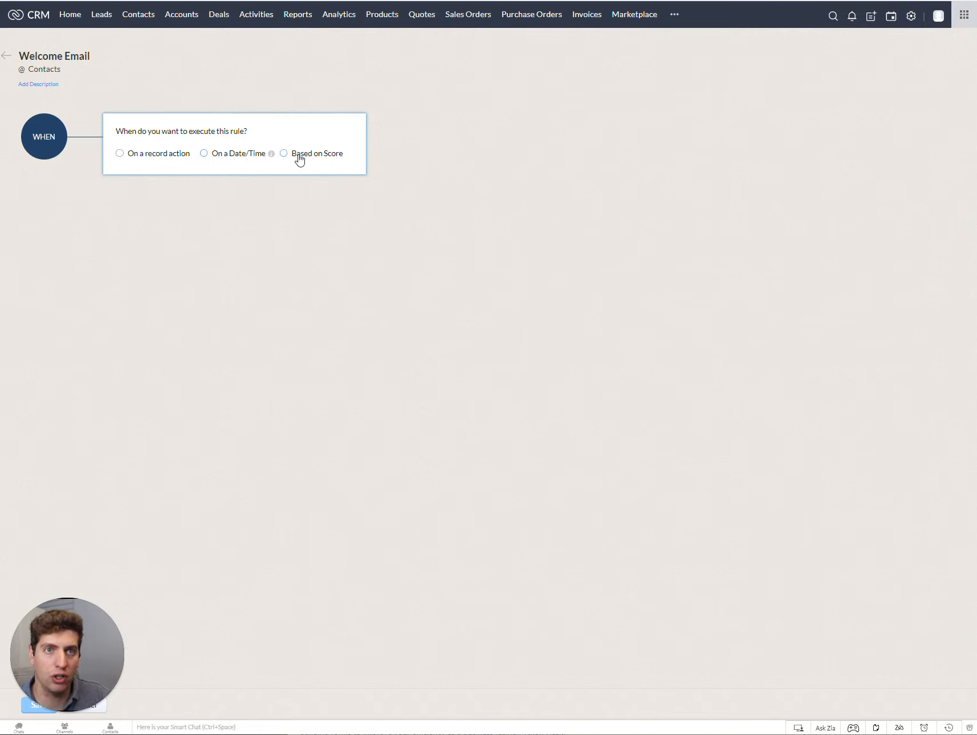
- Trigger the rule on a record action, specifically when a contact is created
{"action": "left_click", "coordinate": [284, 153]}
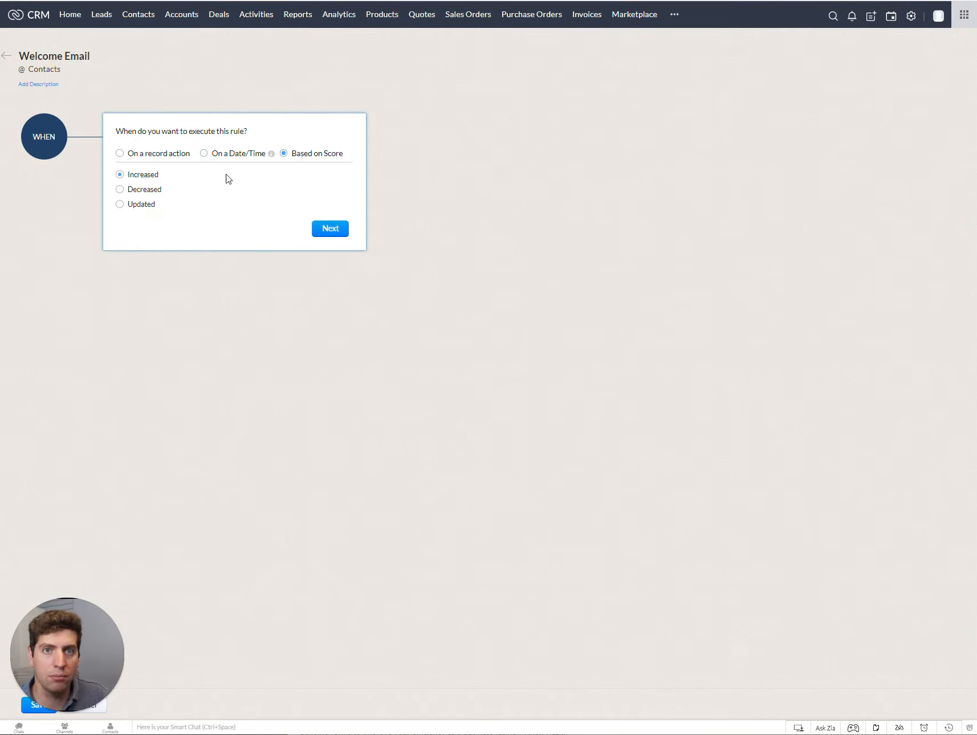
{"action": "left_click", "coordinate": [120, 153]}
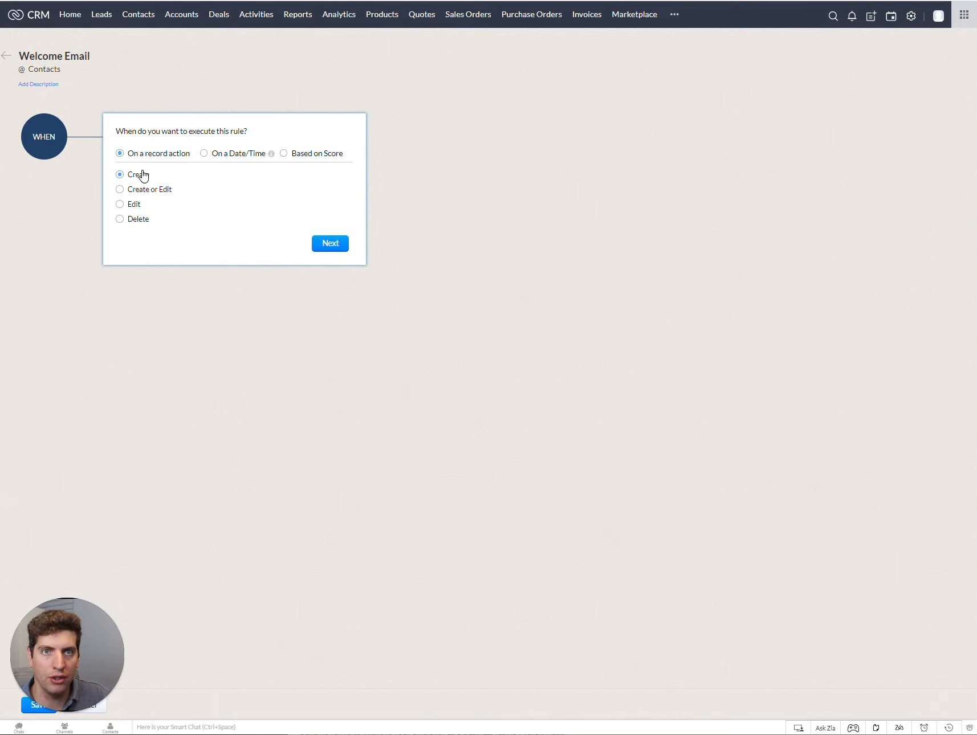
{"action": "mouse_move", "coordinate": [120, 208]}
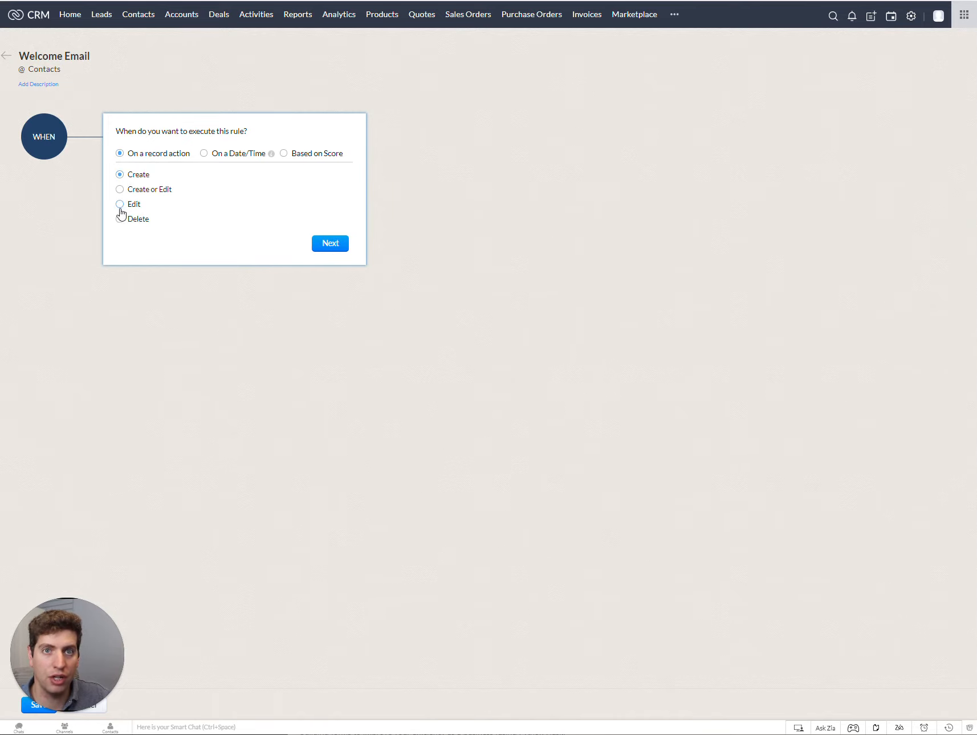
{"action": "mouse_move", "coordinate": [249, 228]}
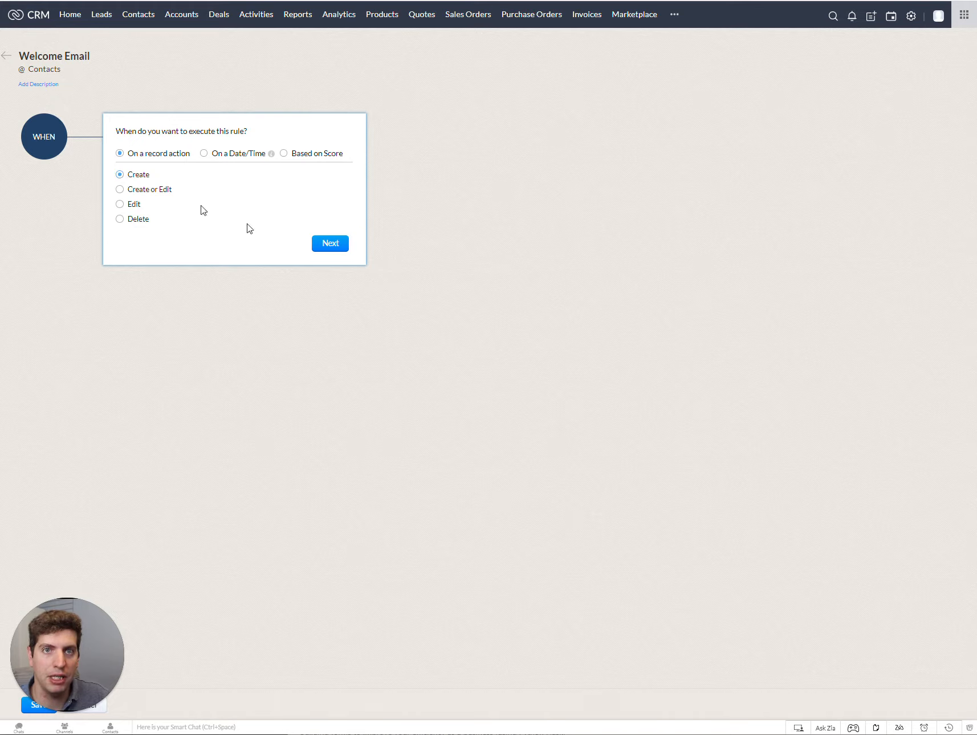
{"action": "right_click", "coordinate": [331, 243]}
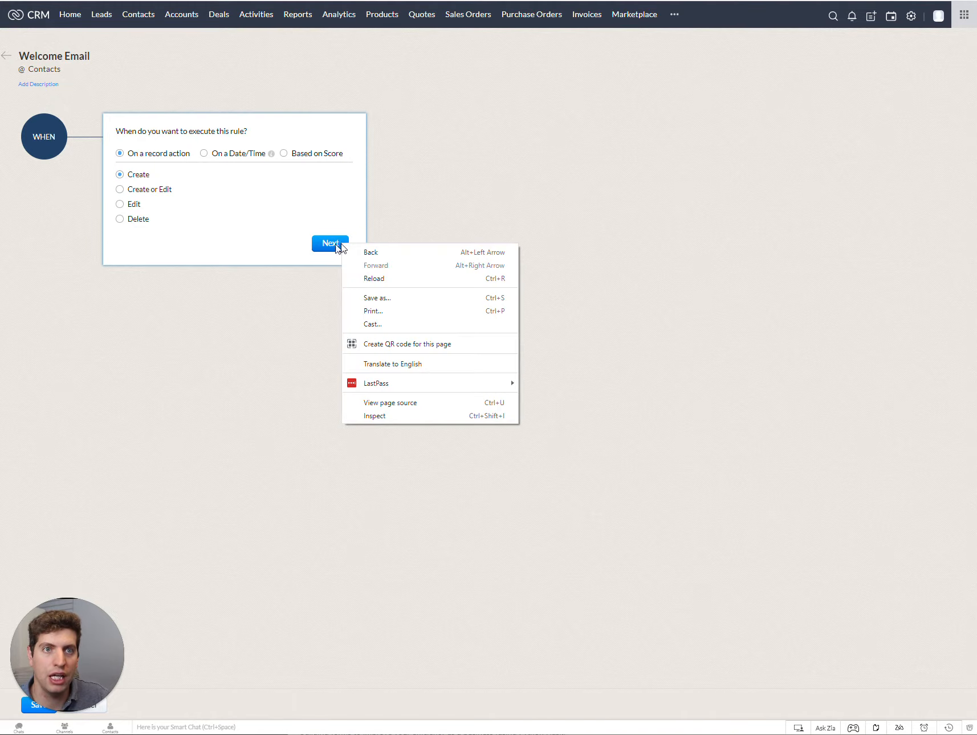
{"action": "left_click", "coordinate": [329, 243]}
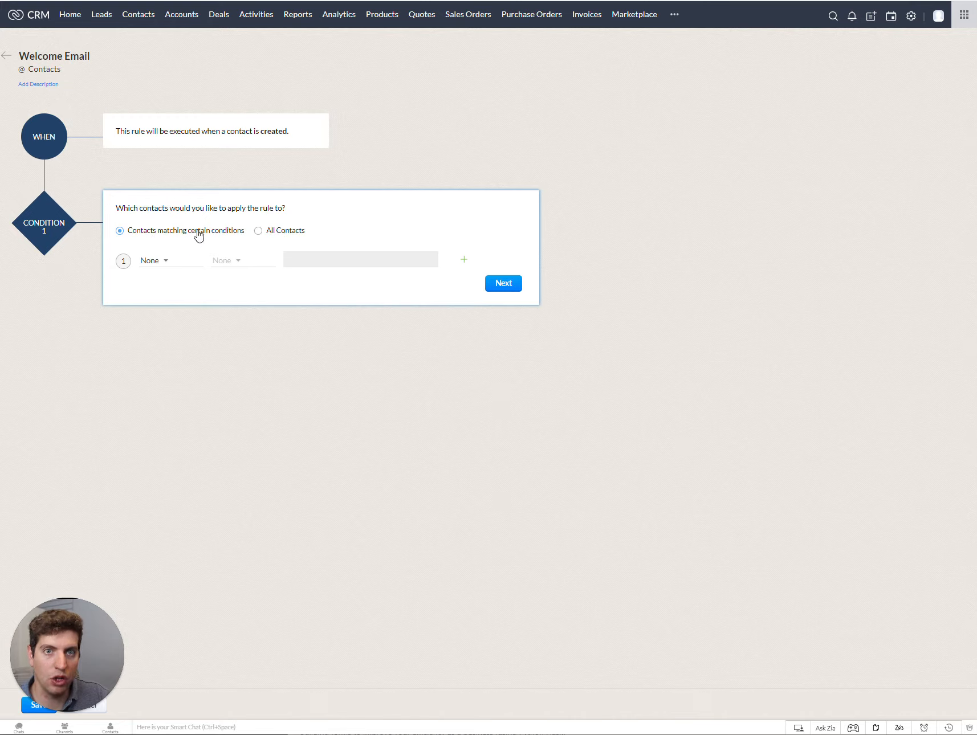
{"action": "mouse_move", "coordinate": [224, 252]}
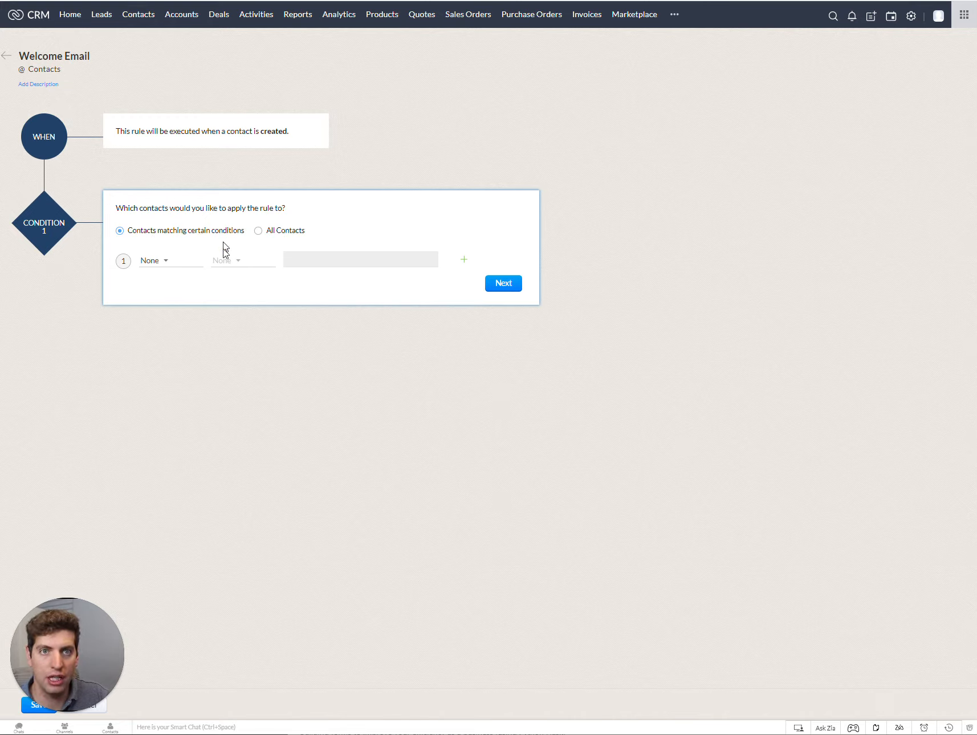
{"action": "mouse_move", "coordinate": [182, 265]}
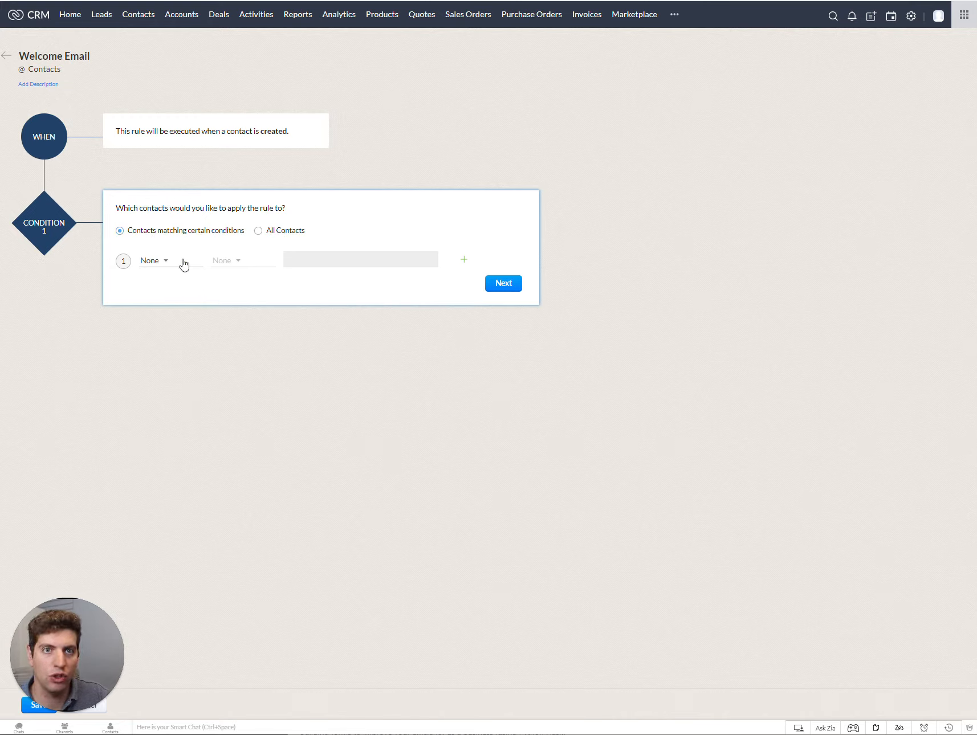
- Apply the rule to All Contacts rather than contacts matching field conditions
{"action": "left_click", "coordinate": [152, 260]}
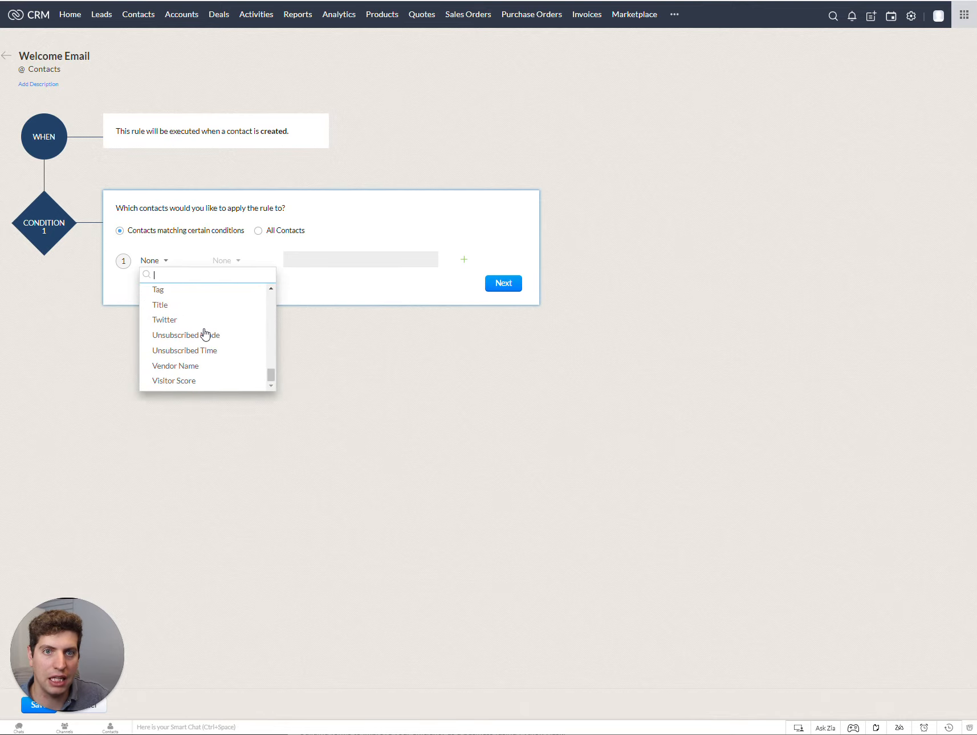
{"action": "scroll", "scroll_direction": "up", "scroll_amount": 3}
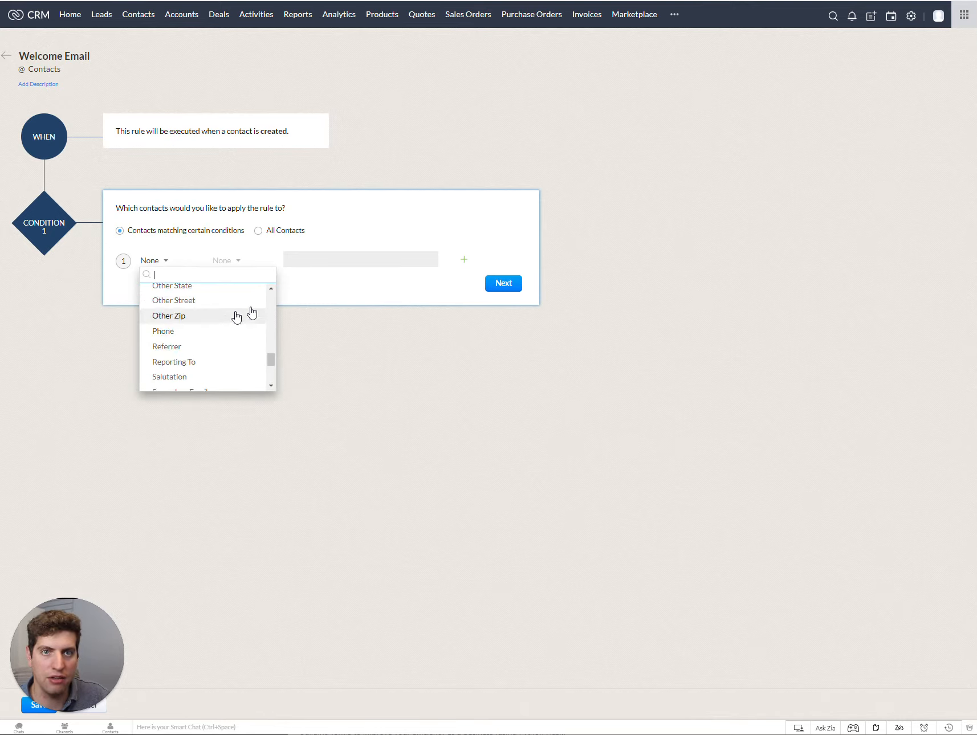
{"action": "mouse_move", "coordinate": [173, 299]}
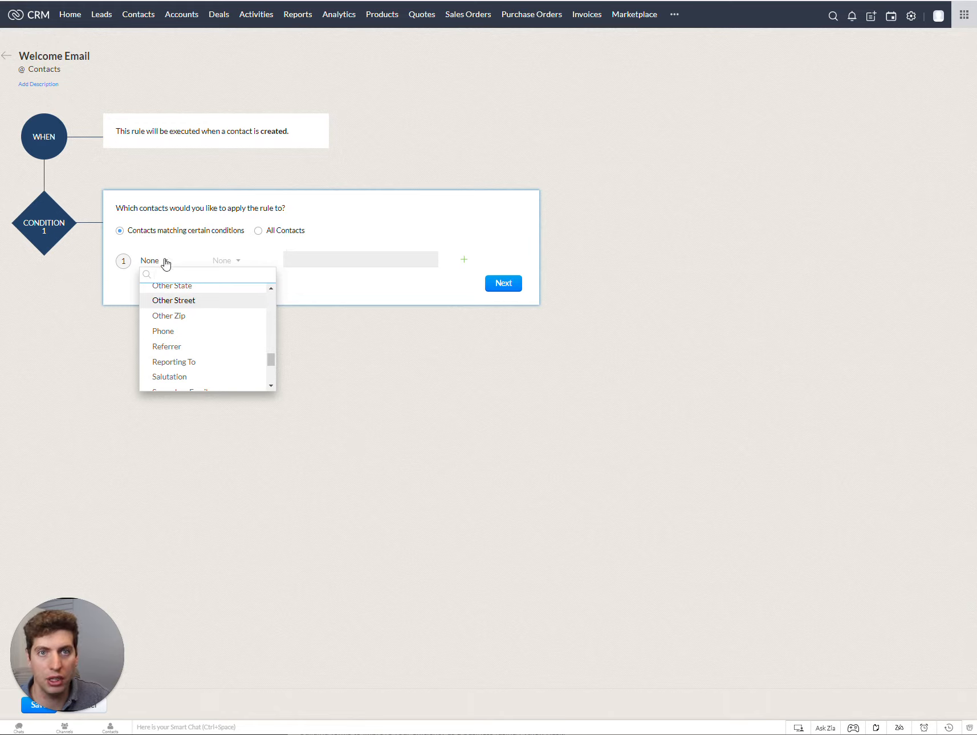
{"action": "scroll", "scroll_direction": "up", "scroll_amount": 3}
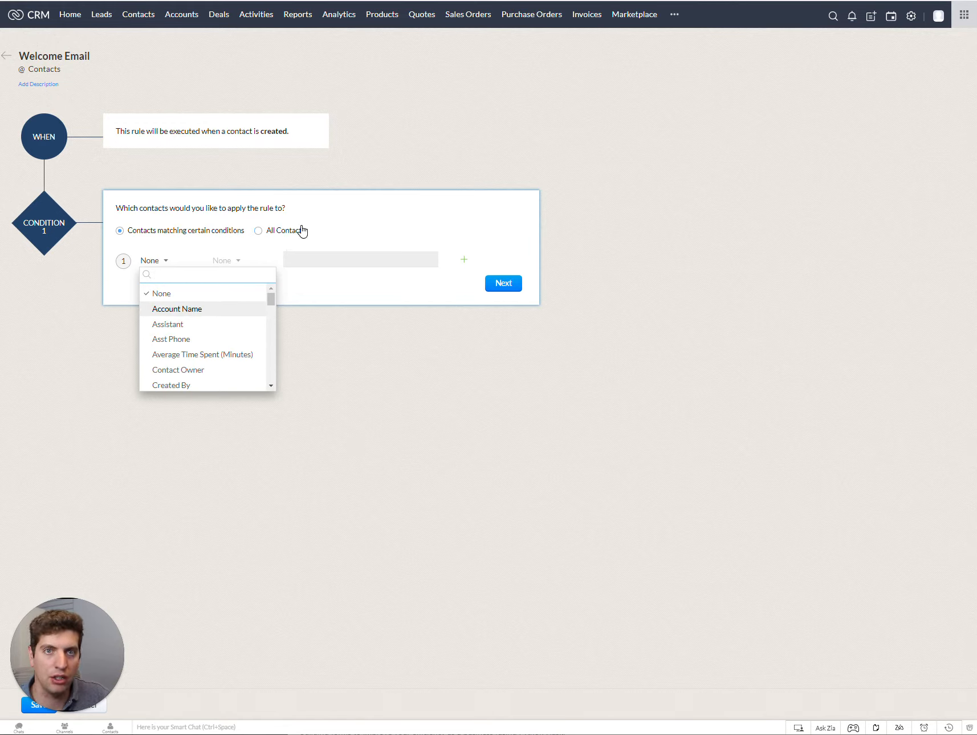
{"action": "left_click", "coordinate": [258, 230]}
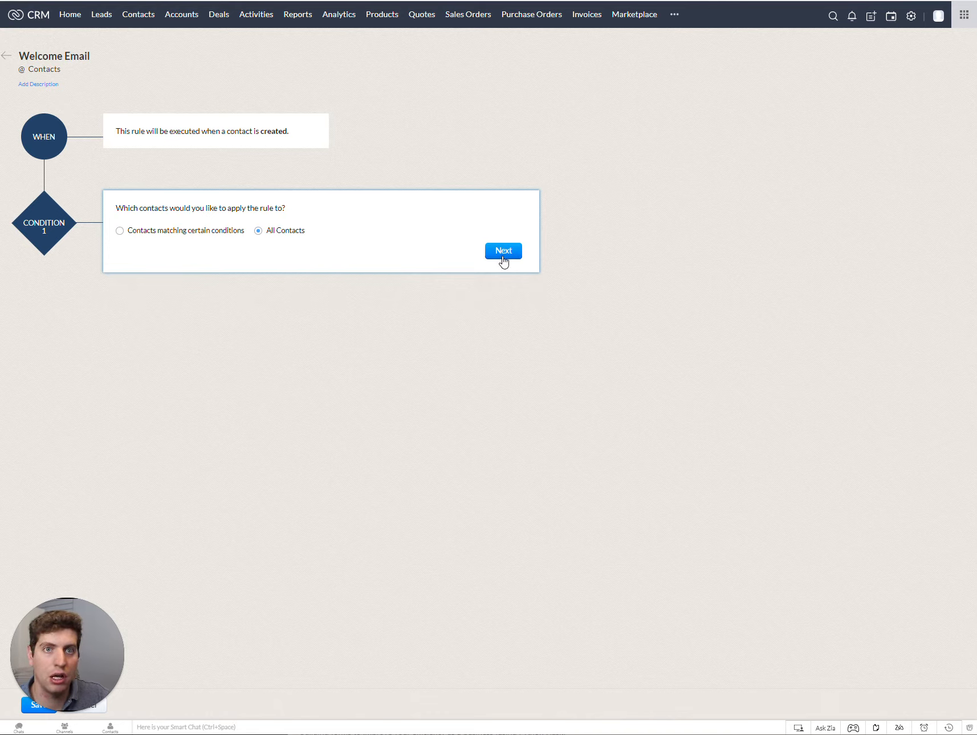
- Confirm the all-contacts condition and move on to the rule's actions
{"action": "left_click", "coordinate": [503, 251]}
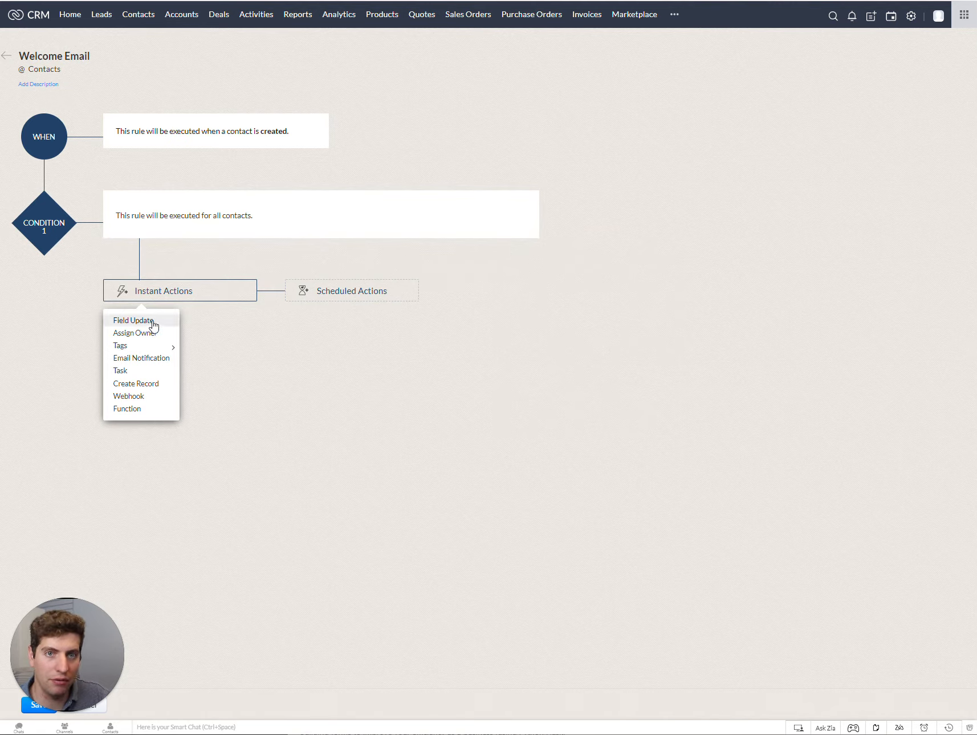
{"action": "mouse_move", "coordinate": [134, 333]}
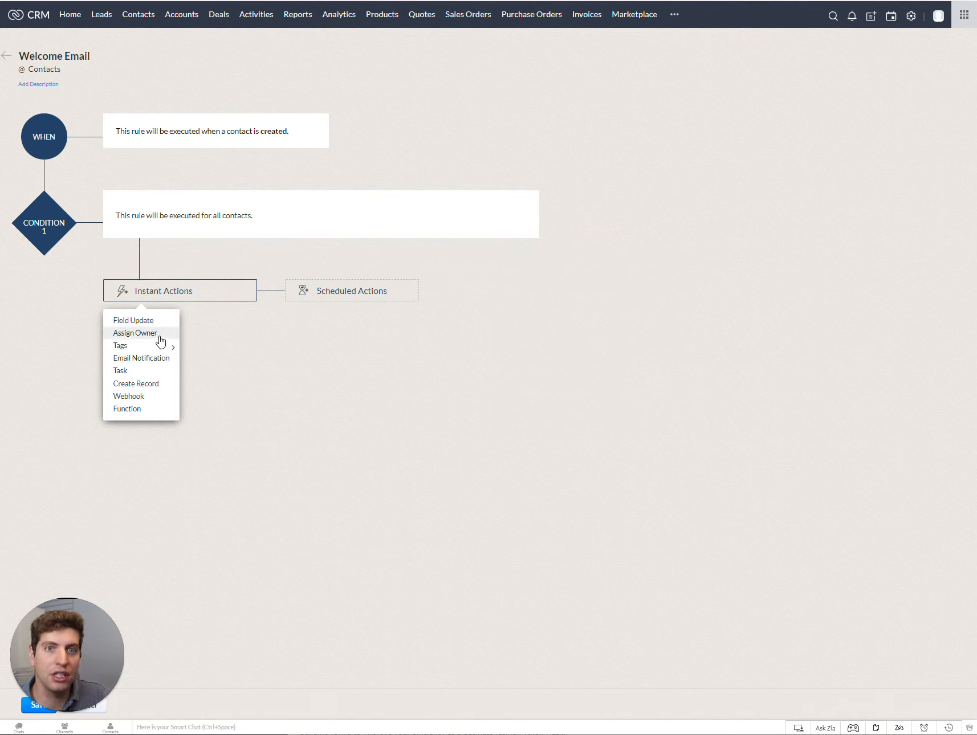
{"action": "mouse_move", "coordinate": [142, 358]}
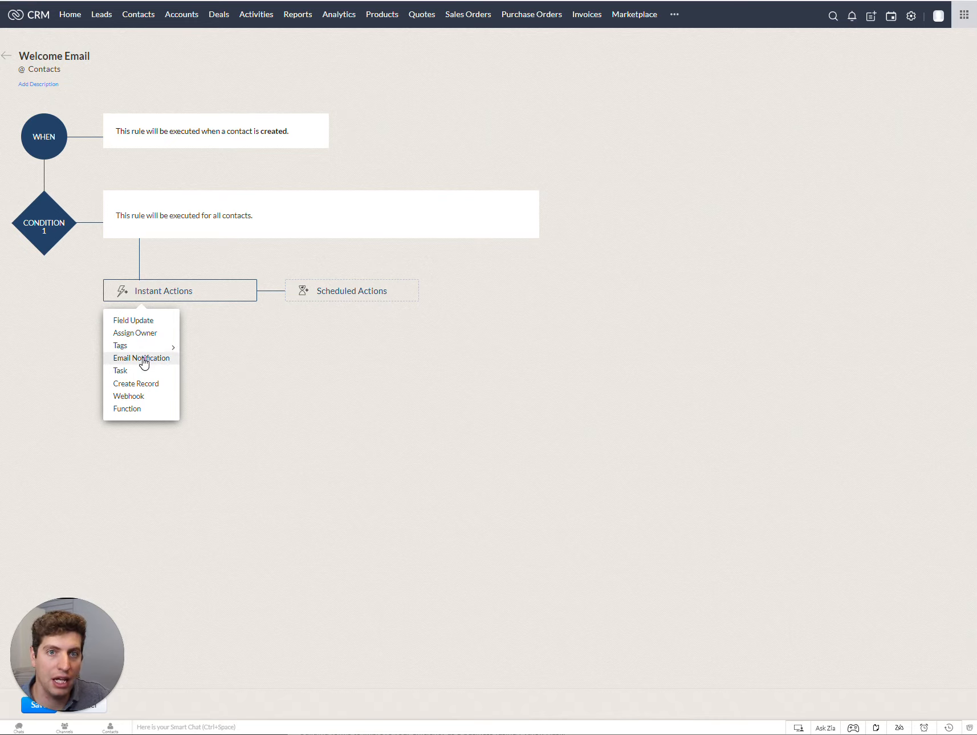
{"action": "mouse_move", "coordinate": [148, 383]}
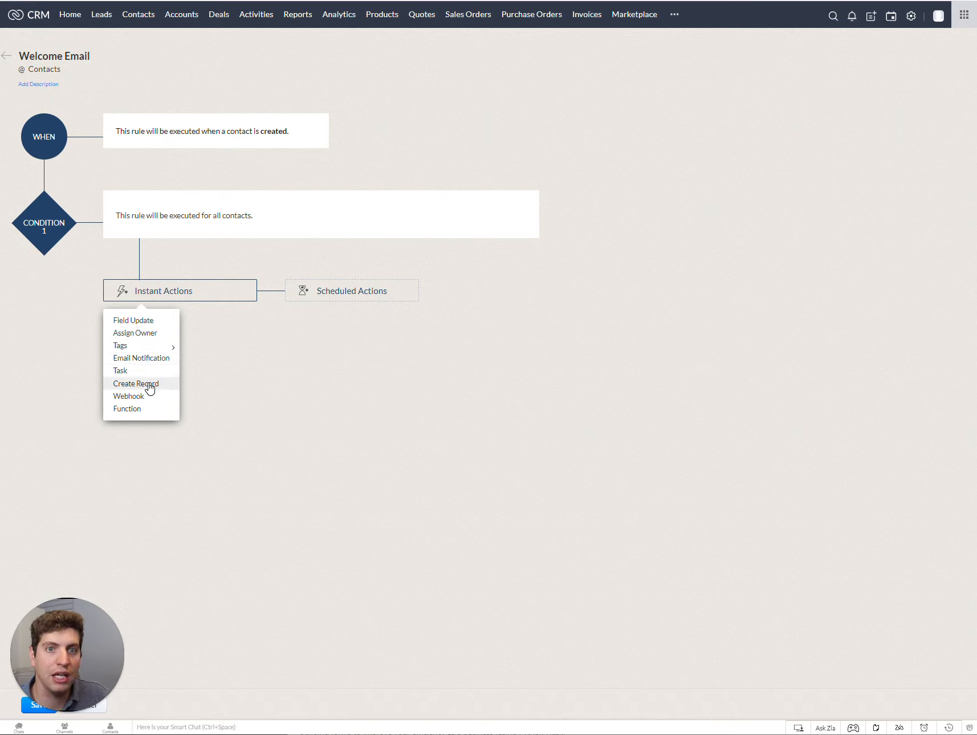
{"action": "mouse_move", "coordinate": [129, 396]}
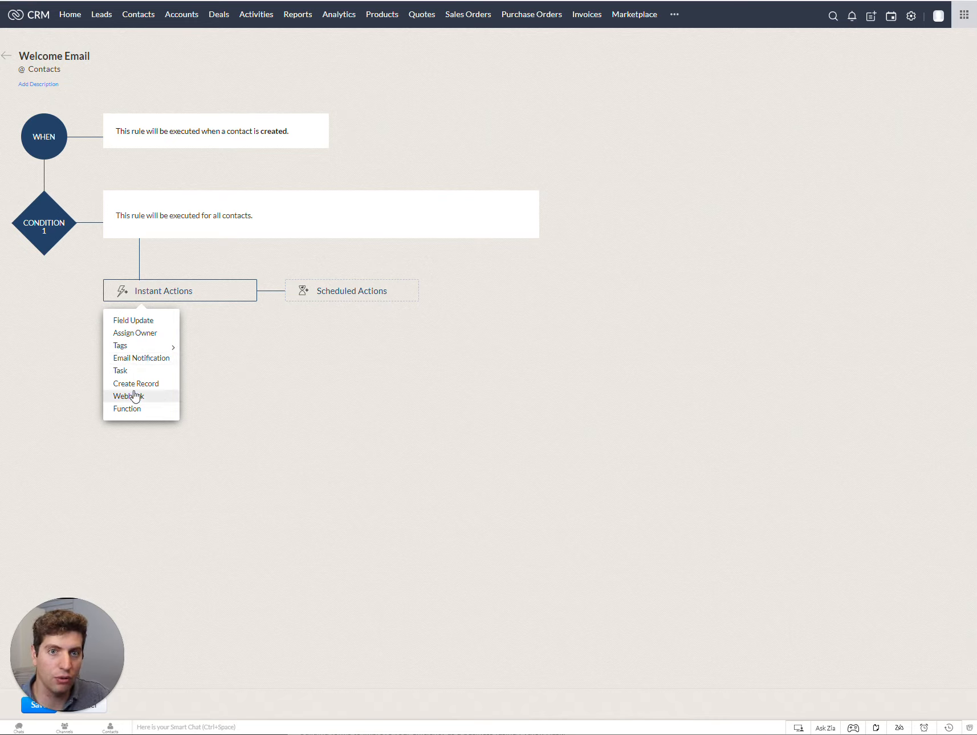
{"action": "mouse_move", "coordinate": [315, 298]}
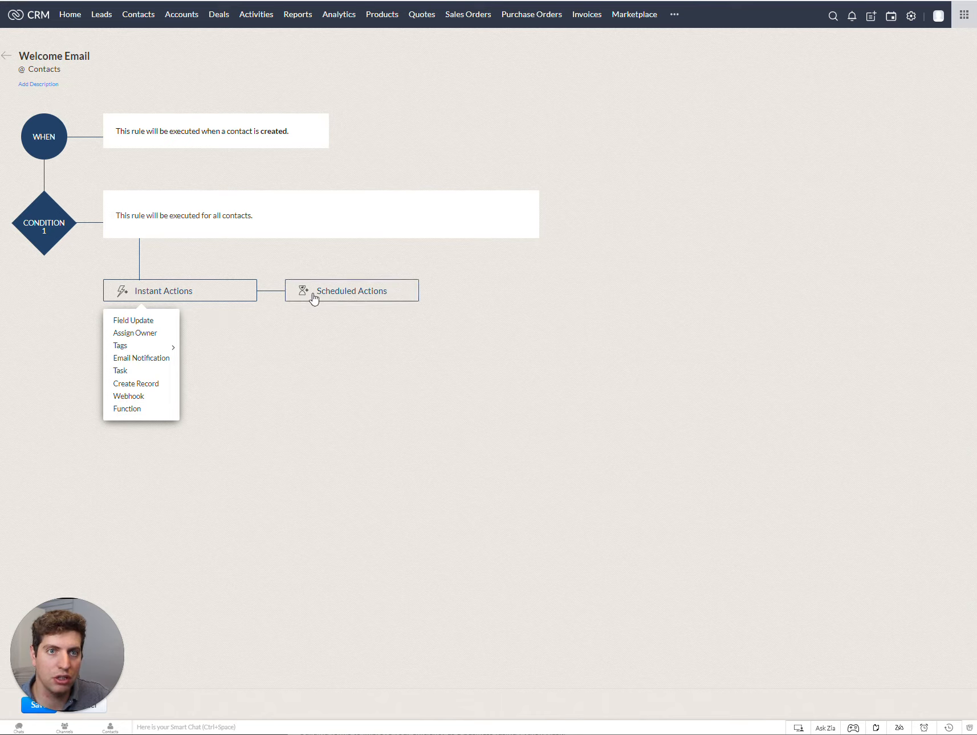
- Schedule an action to execute 2 Day(s) after the rule trigger time
{"action": "left_click", "coordinate": [351, 291]}
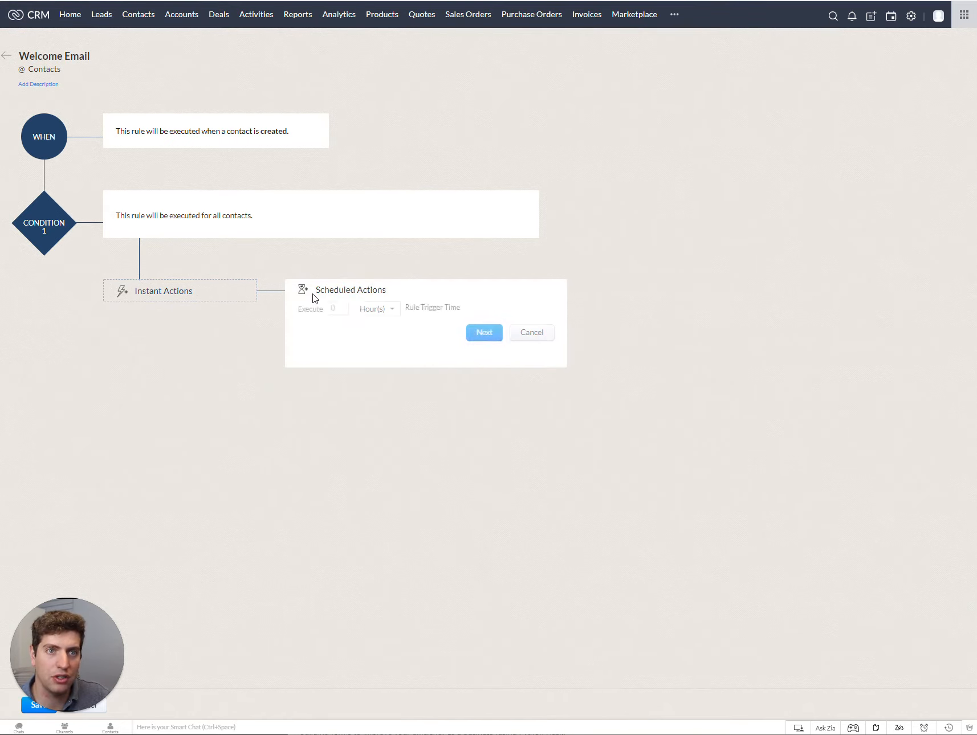
{"action": "left_click", "coordinate": [339, 308]}
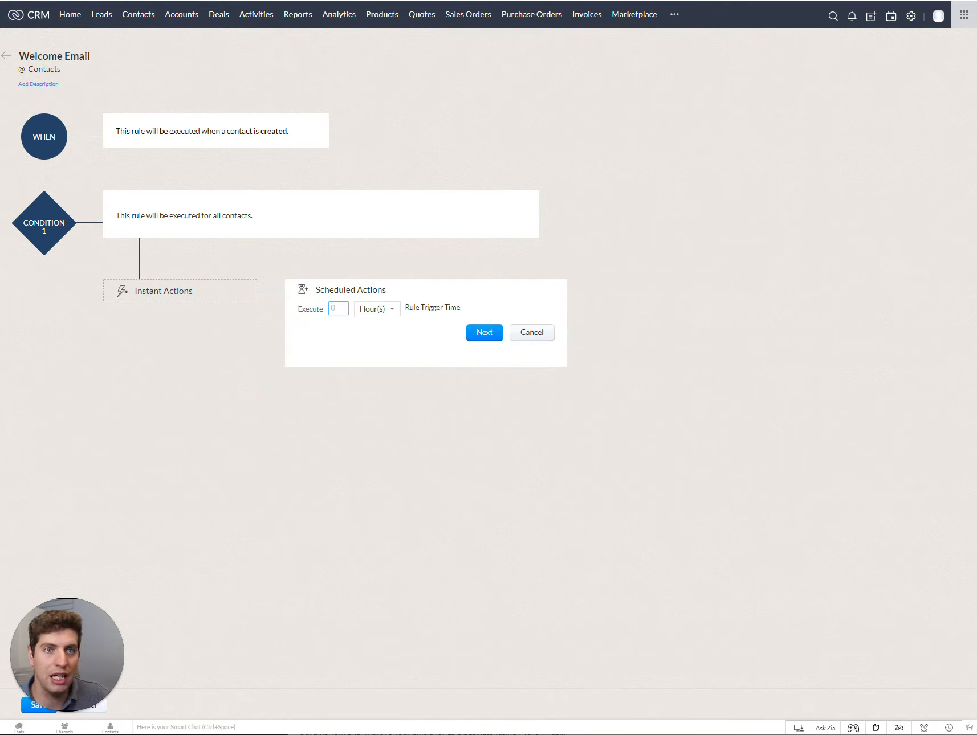
{"action": "mouse_move", "coordinate": [364, 316]}
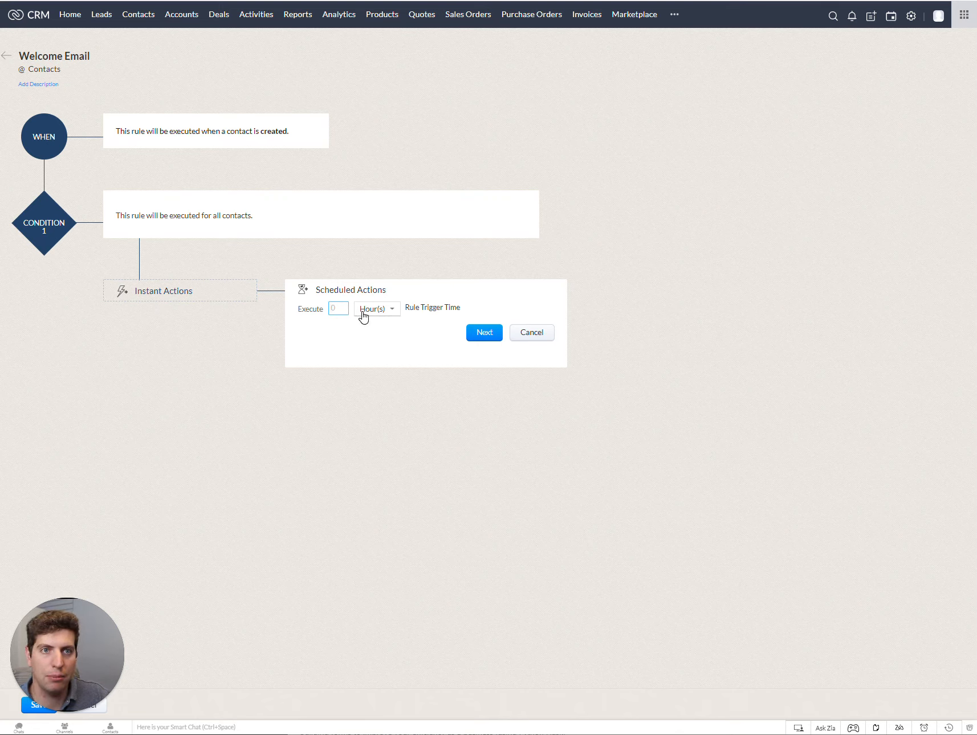
{"action": "left_click", "coordinate": [376, 308]}
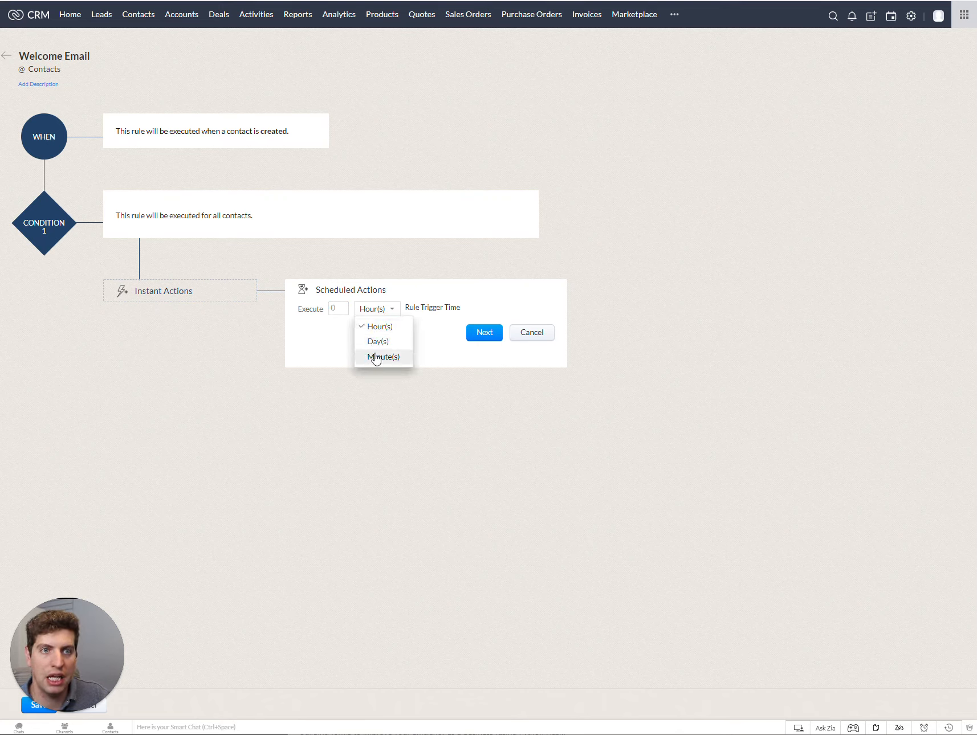
{"action": "mouse_move", "coordinate": [378, 326]}
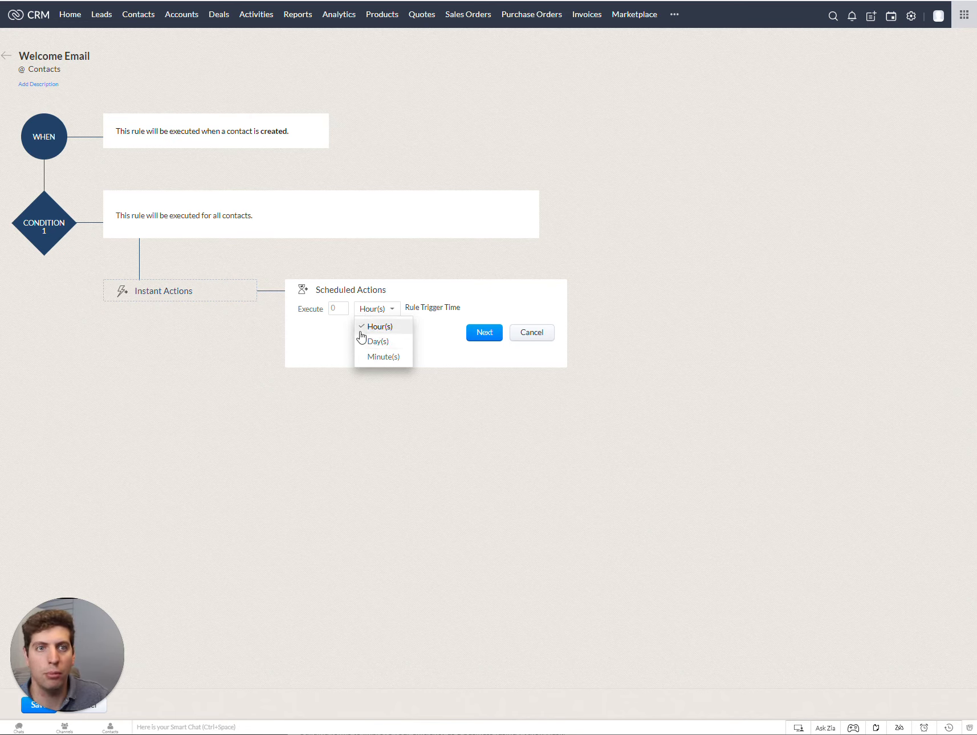
{"action": "left_click", "coordinate": [377, 340]}
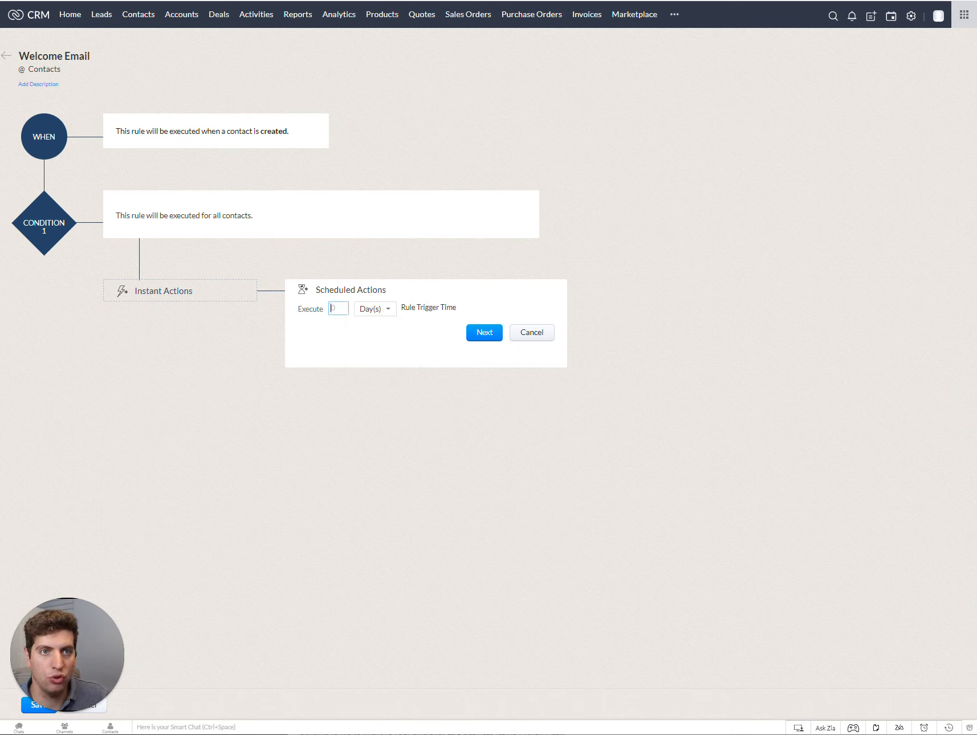
{"action": "right_click", "coordinate": [479, 339]}
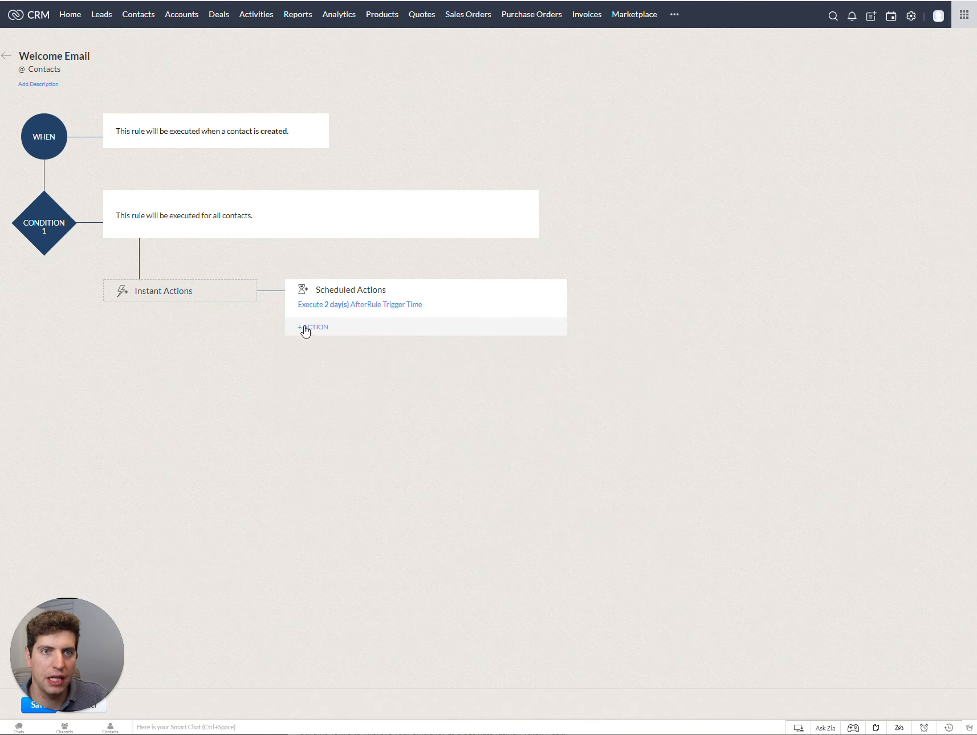
{"action": "left_click", "coordinate": [312, 326]}
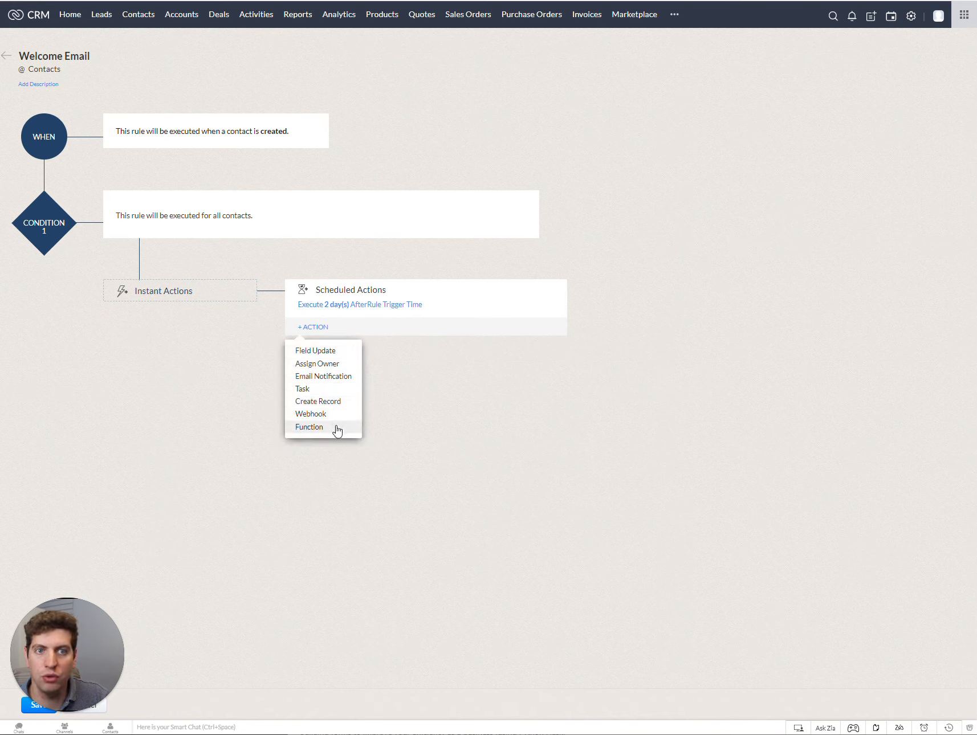
{"action": "mouse_move", "coordinate": [336, 403]}
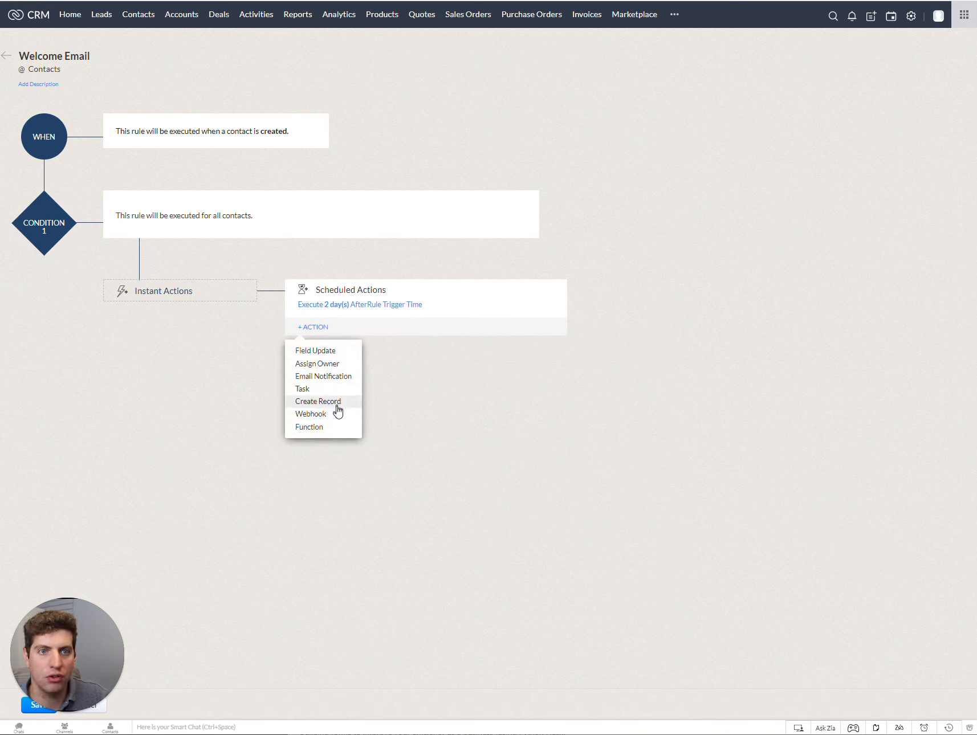
{"action": "mouse_move", "coordinate": [319, 326]}
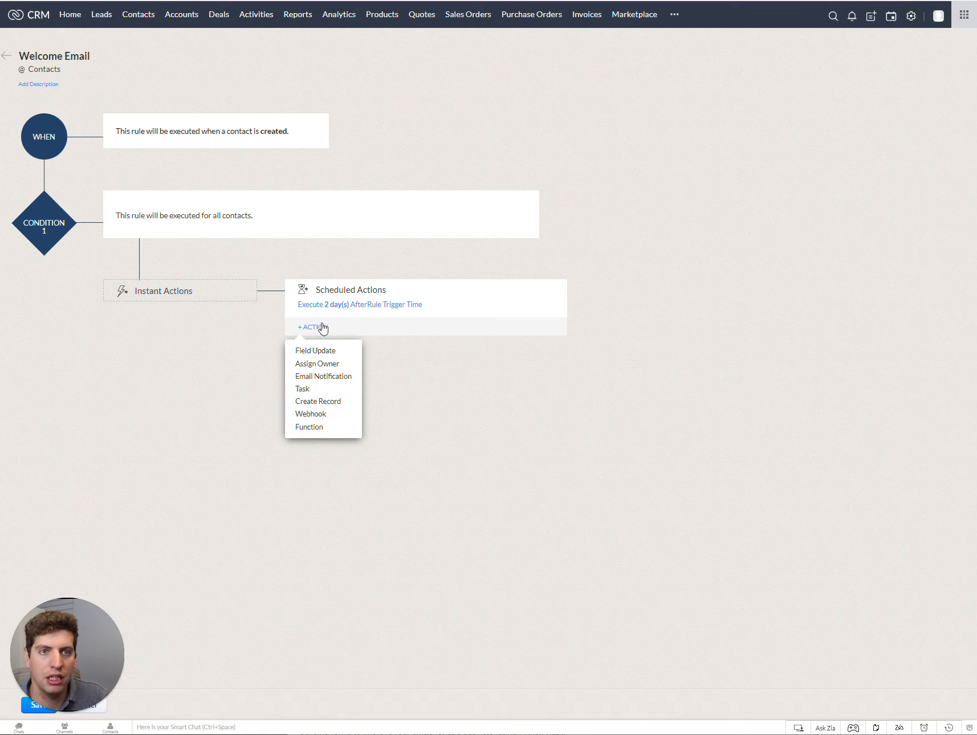
{"action": "mouse_move", "coordinate": [312, 329]}
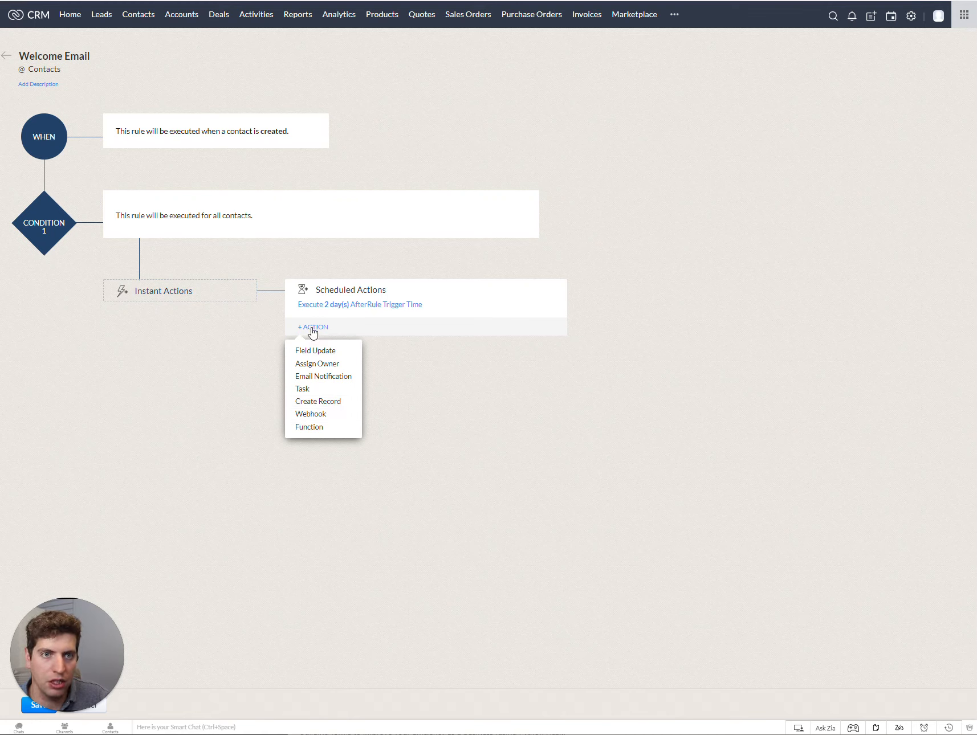
{"action": "left_click", "coordinate": [389, 345]}
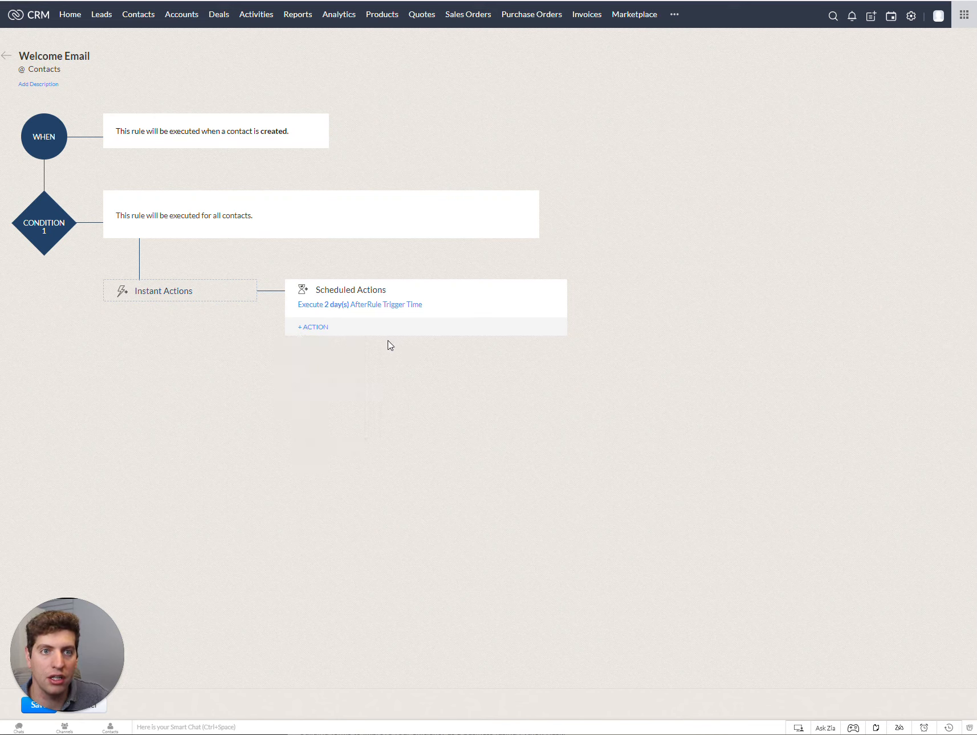
{"action": "mouse_move", "coordinate": [370, 362]}
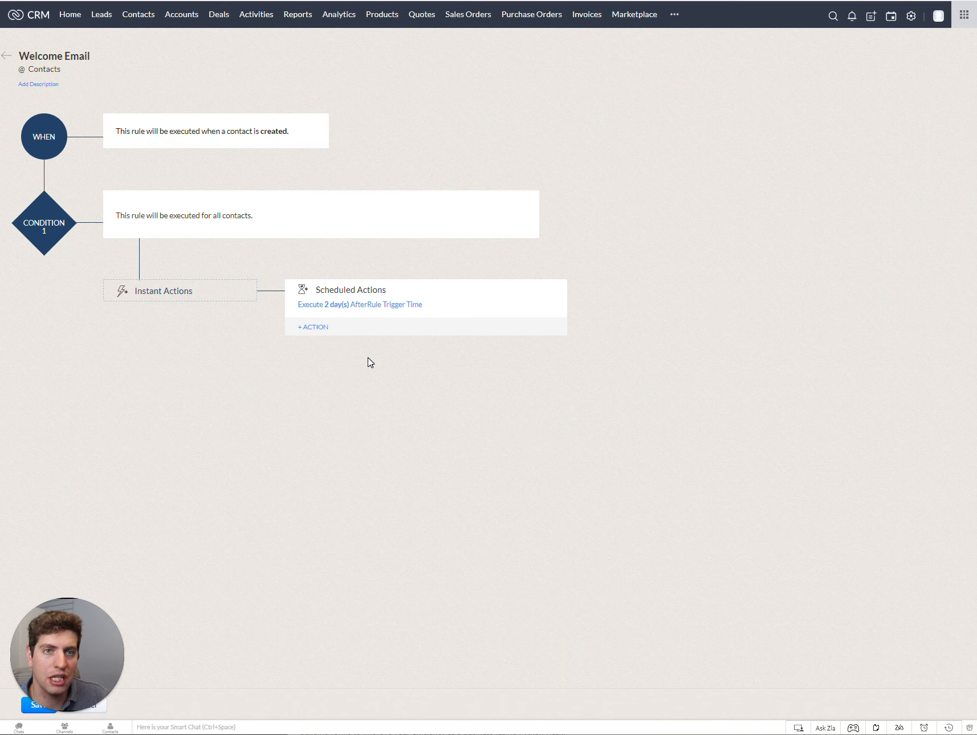
- Show the Instant Actions menu of action types for the rule
{"action": "left_click", "coordinate": [163, 291]}
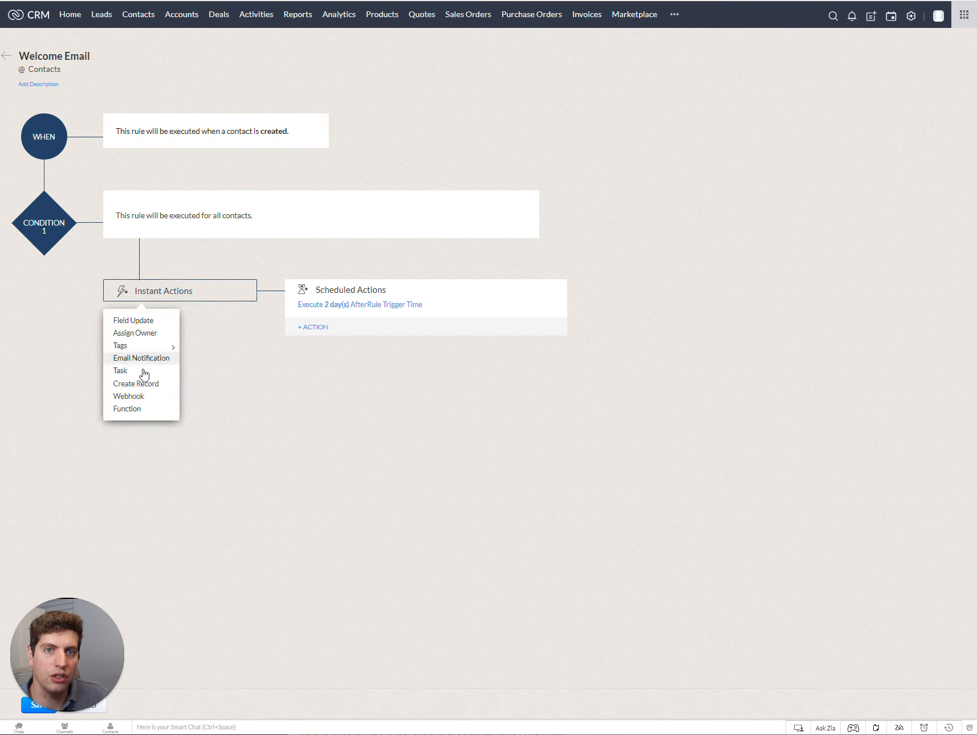
{"action": "mouse_move", "coordinate": [141, 319]}
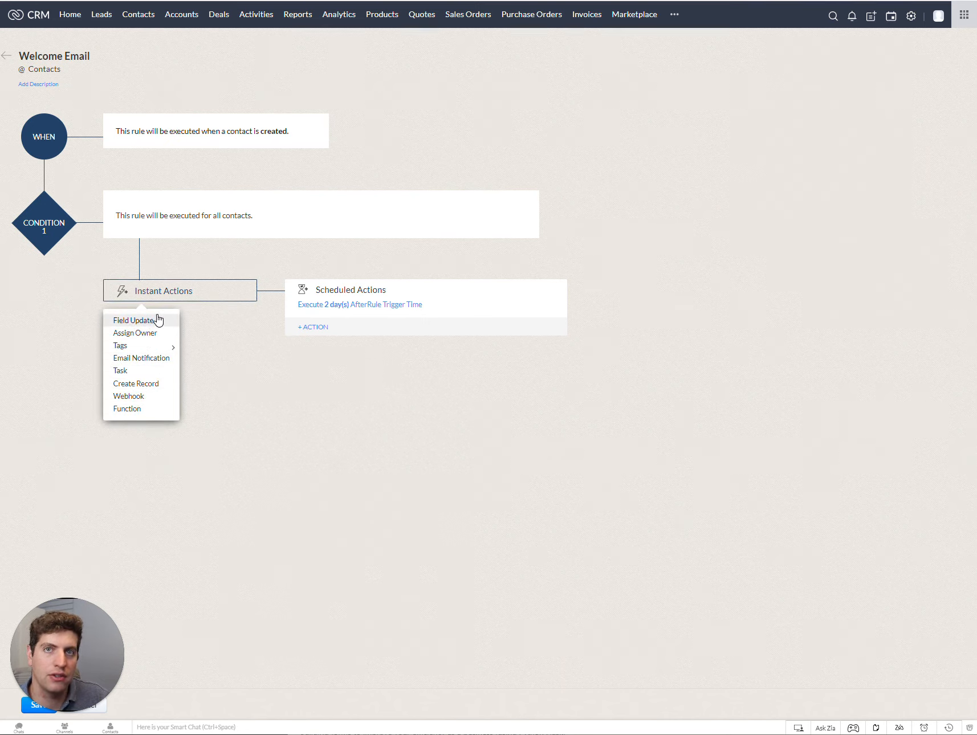